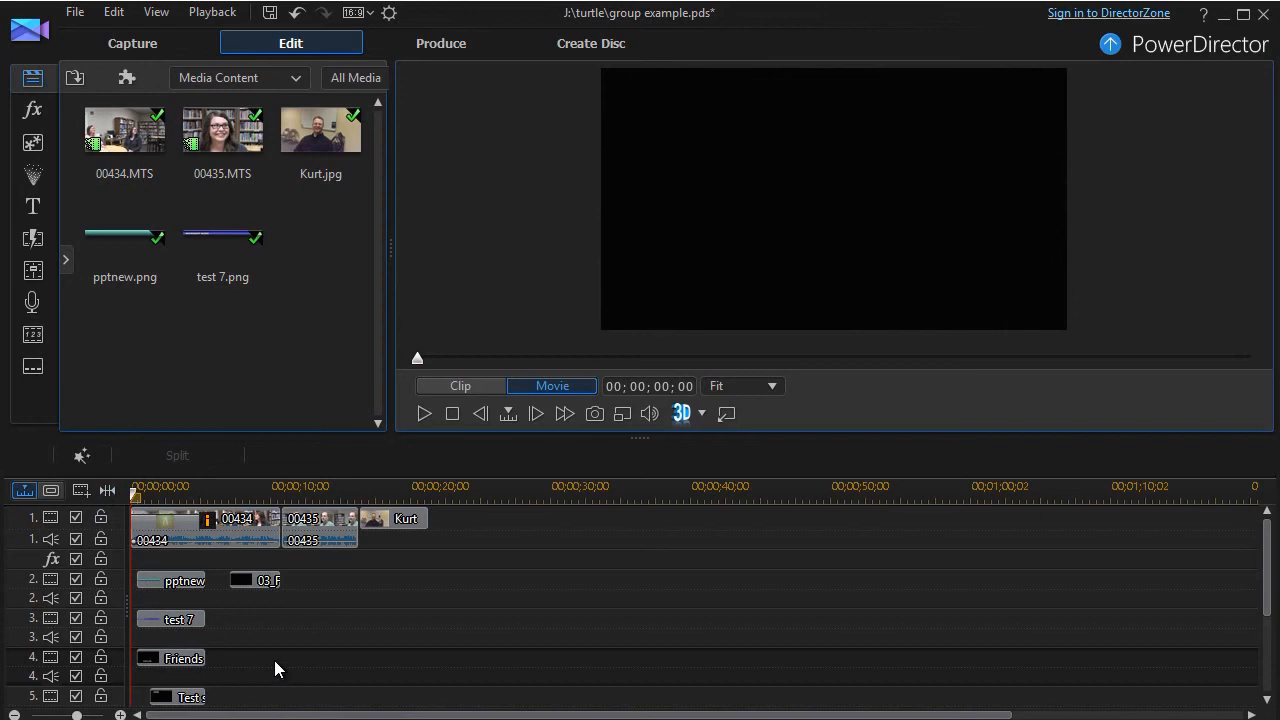
mouse_move(258, 530)
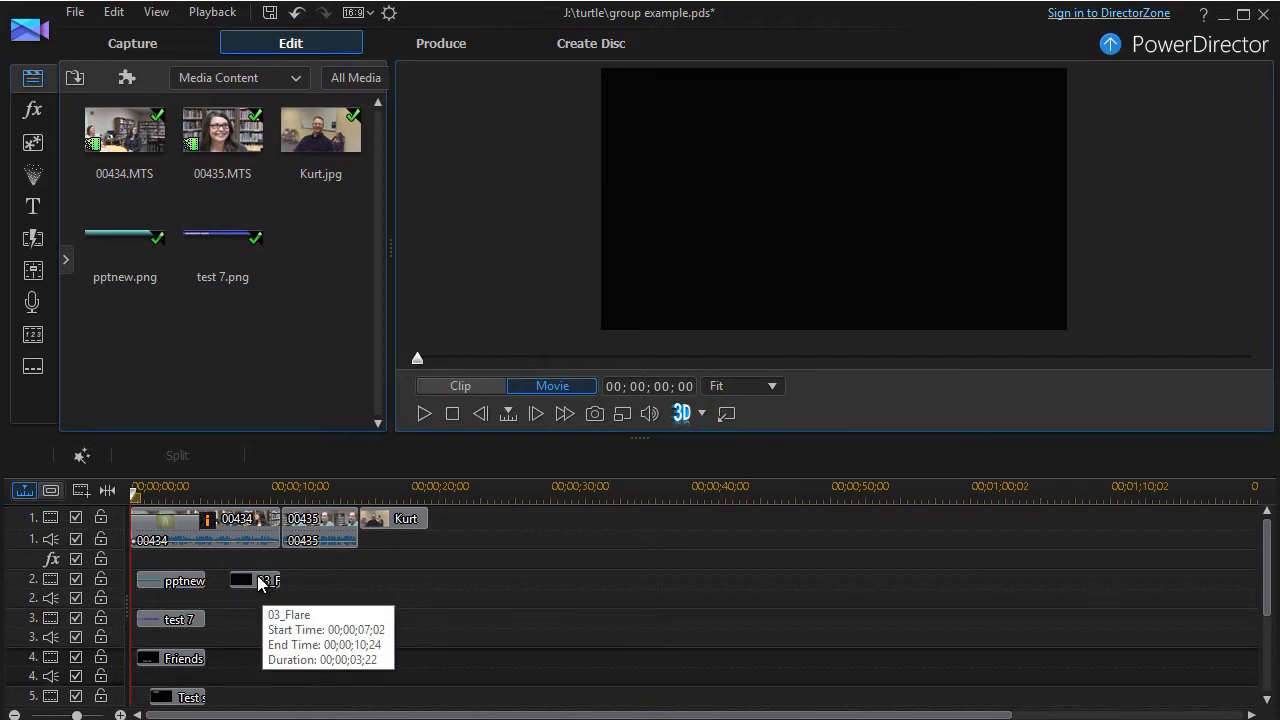
mouse_move(178, 584)
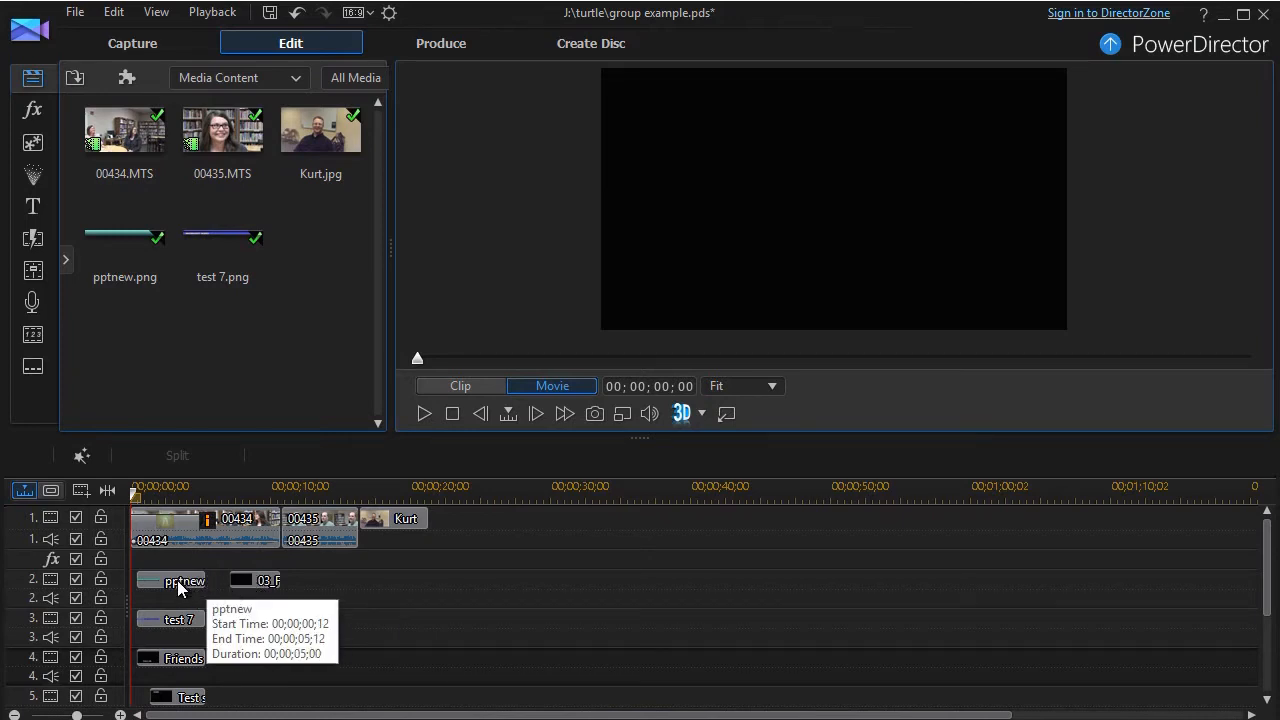
mouse_move(178, 658)
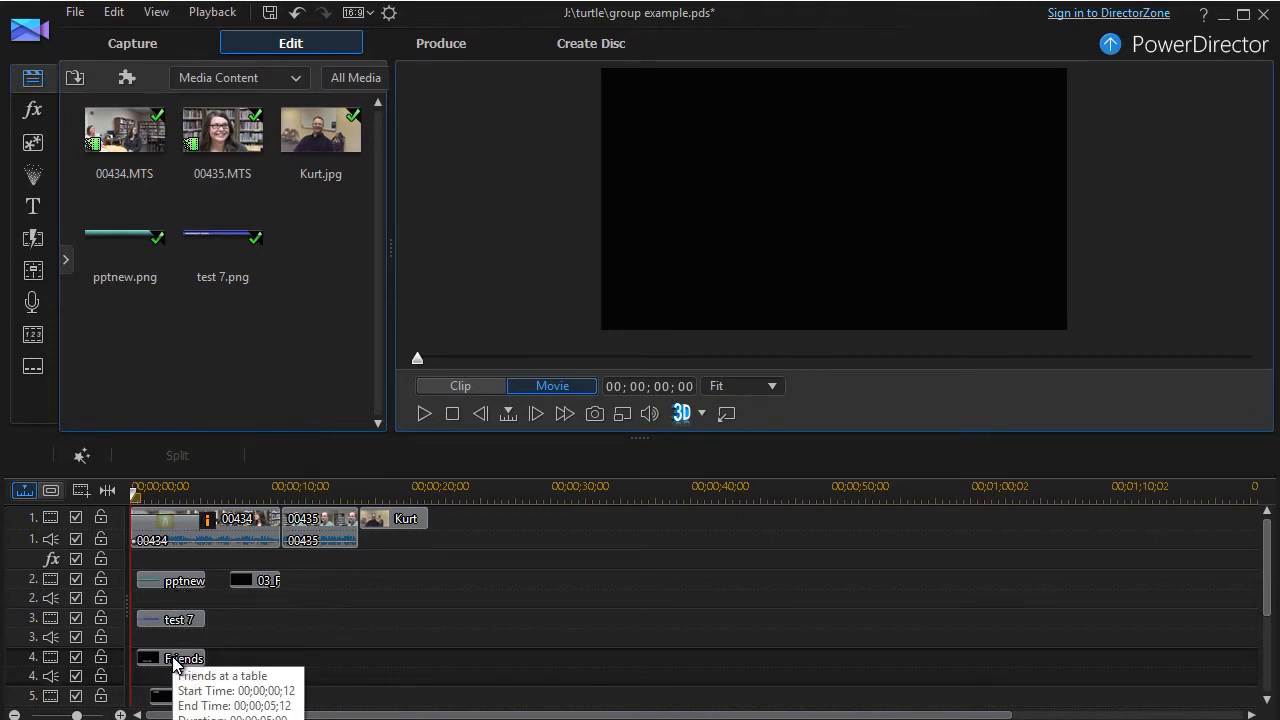
mouse_move(220, 628)
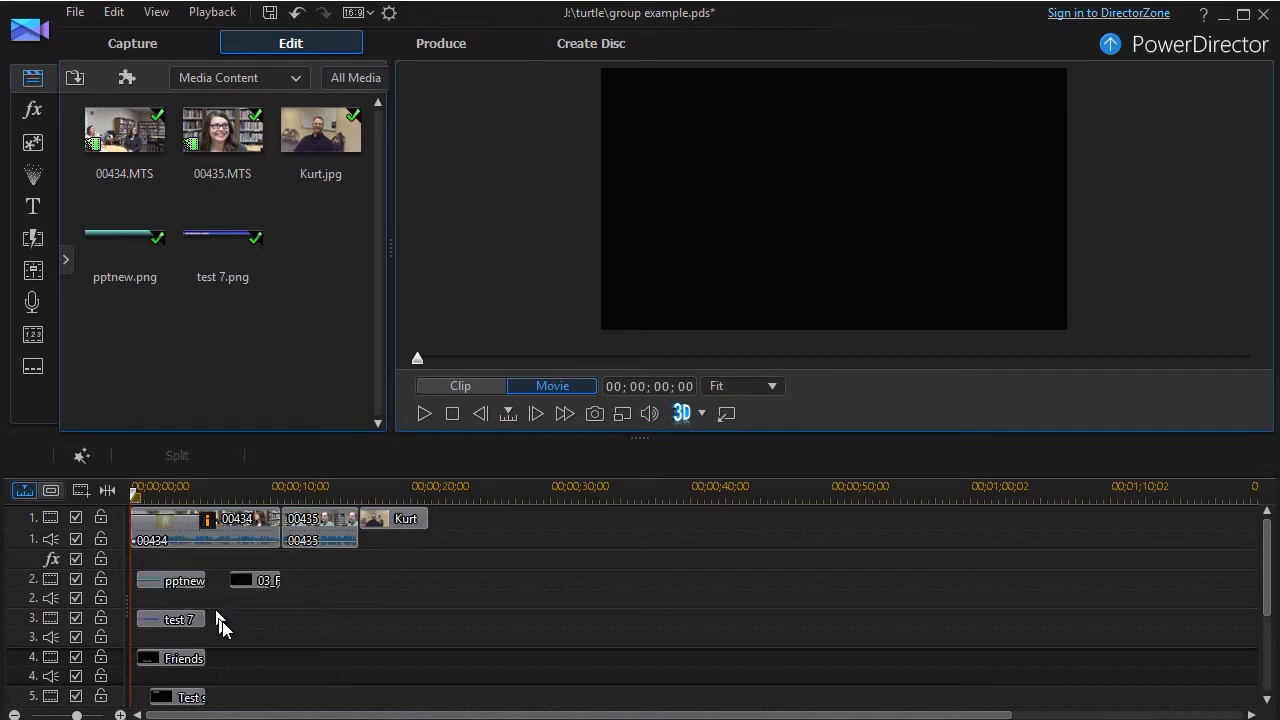
mouse_move(264, 646)
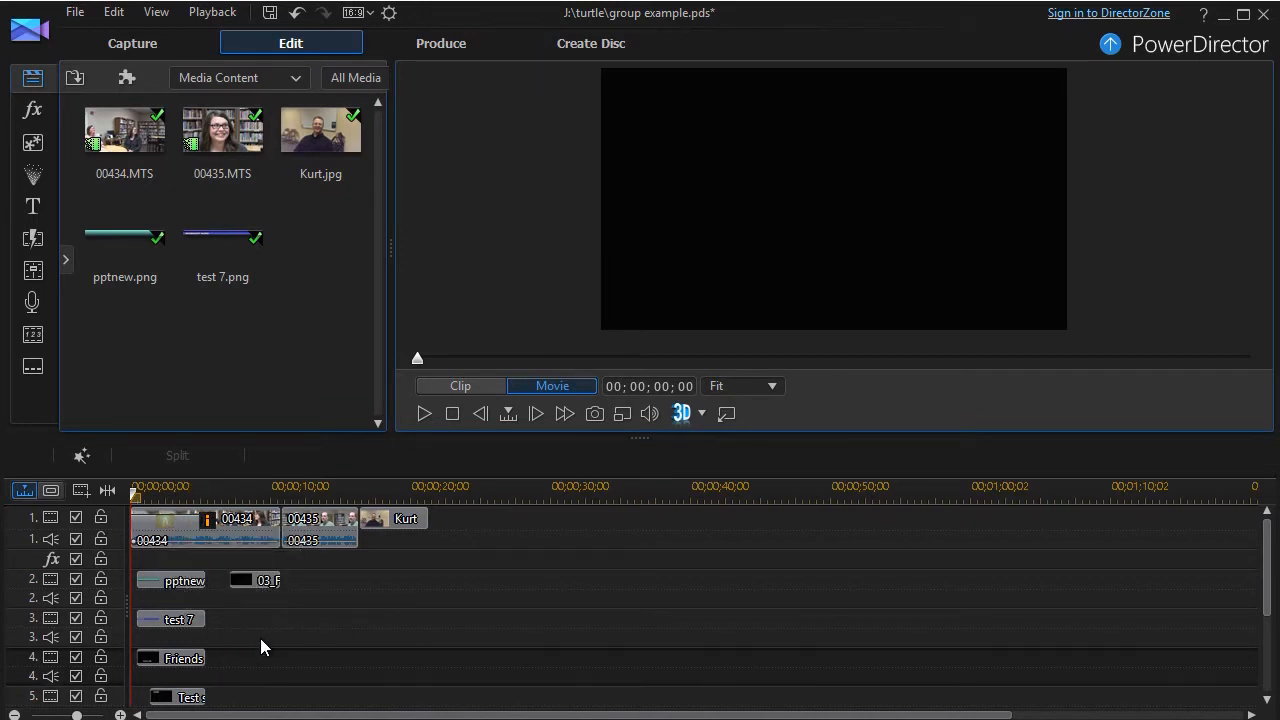
mouse_move(520, 482)
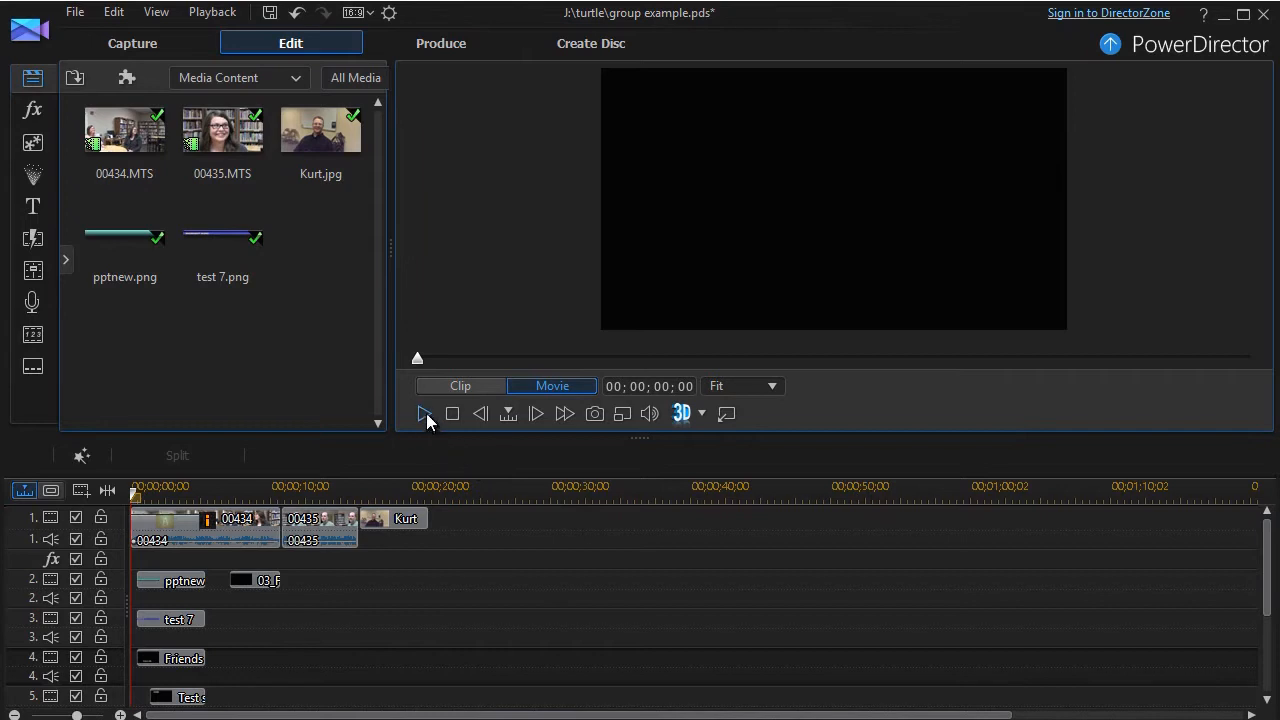
mouse_move(424, 414)
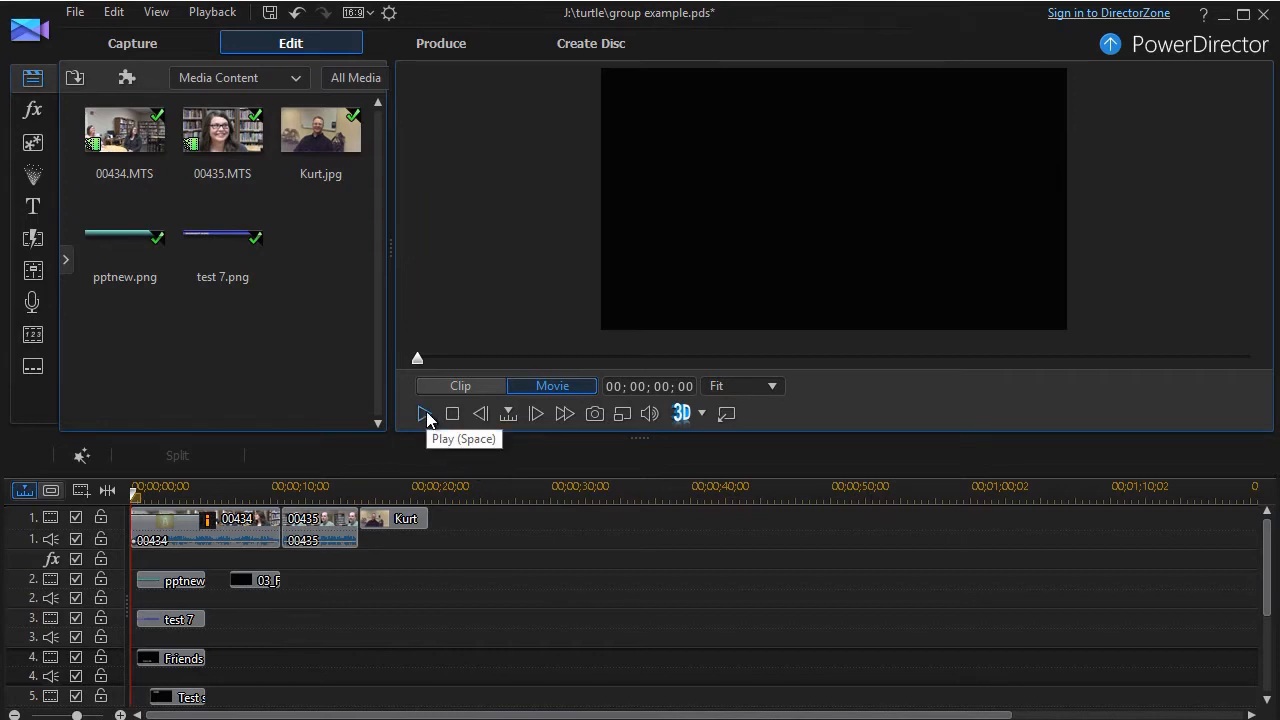
Play the movie in the preview and pause it about 13 seconds in
click(426, 412)
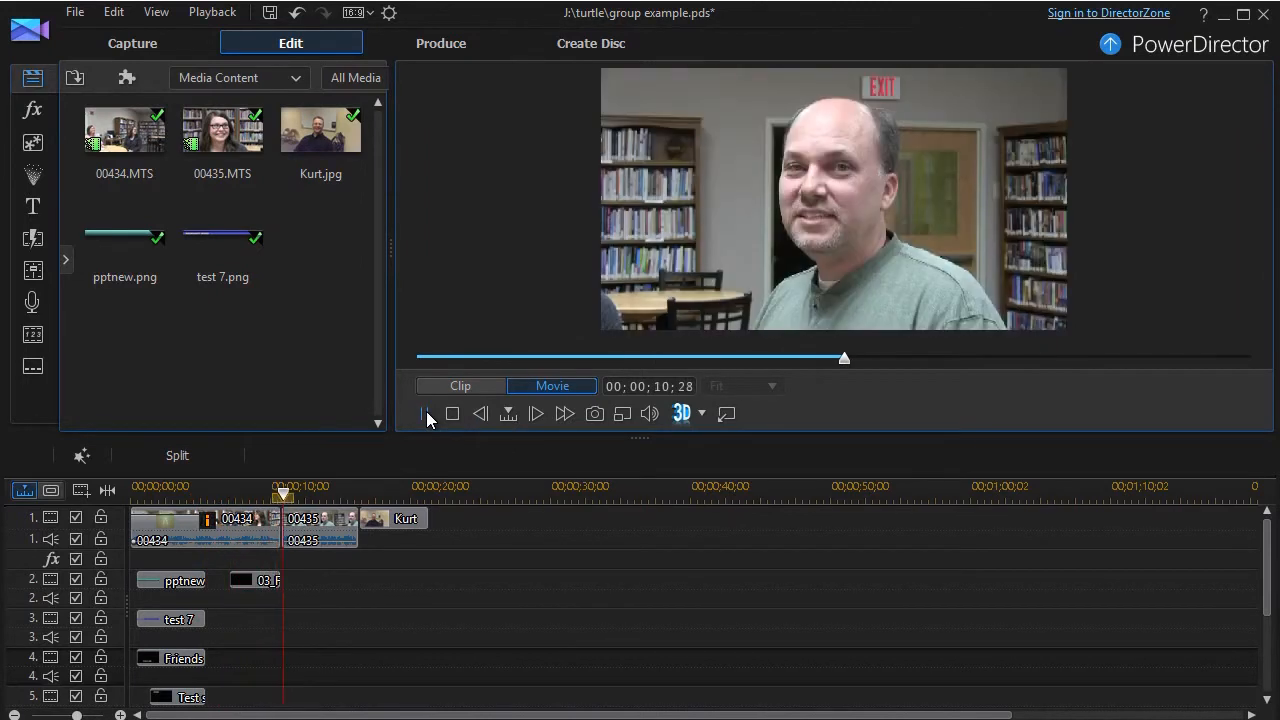
click(536, 412)
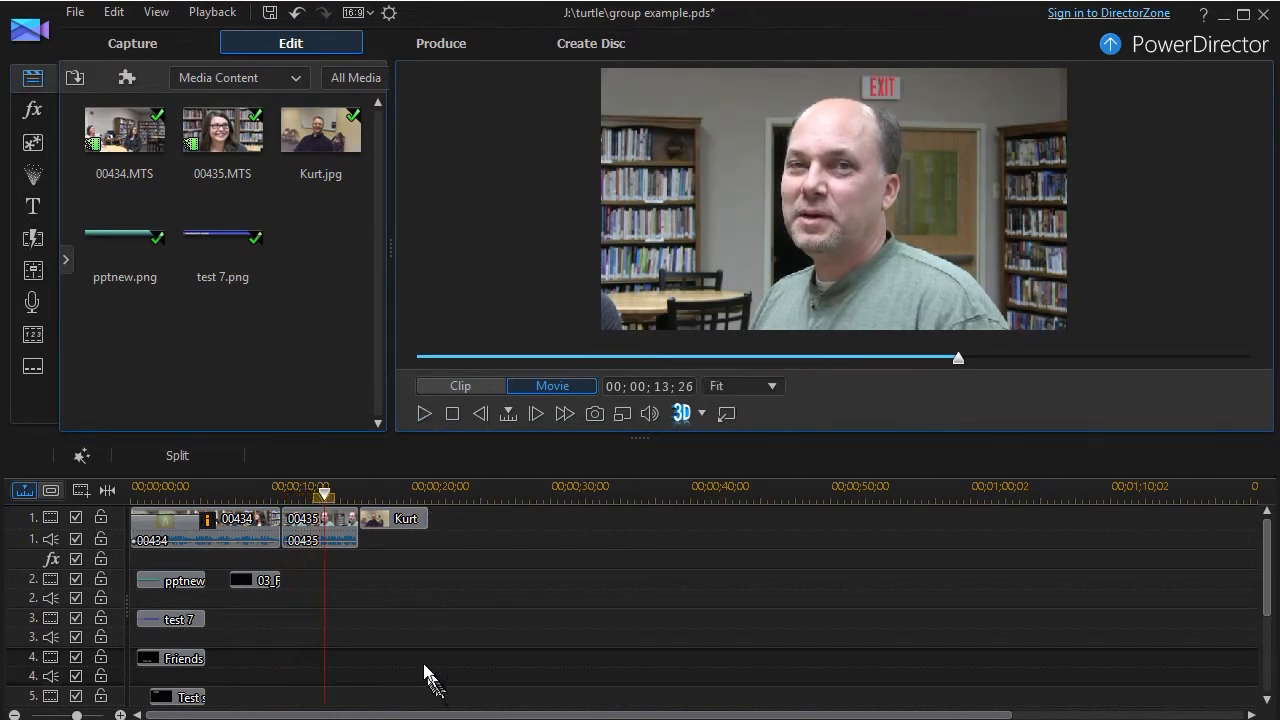
mouse_move(398, 636)
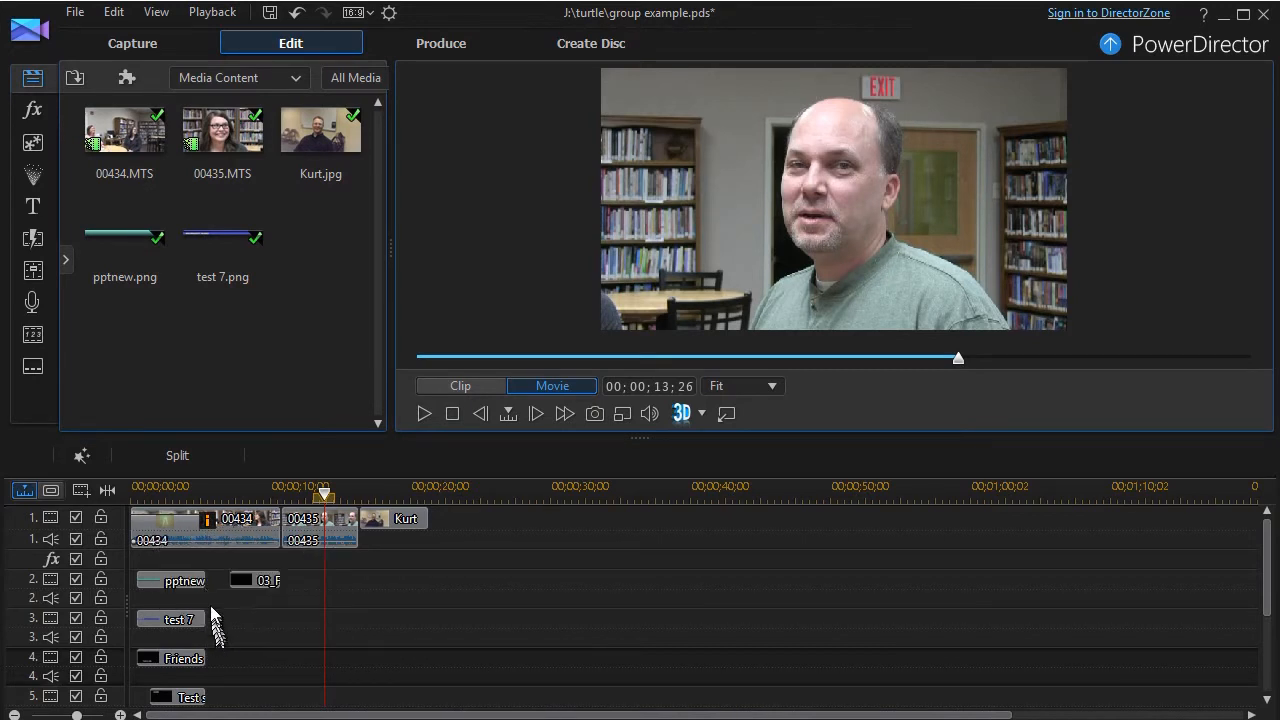
mouse_move(180, 680)
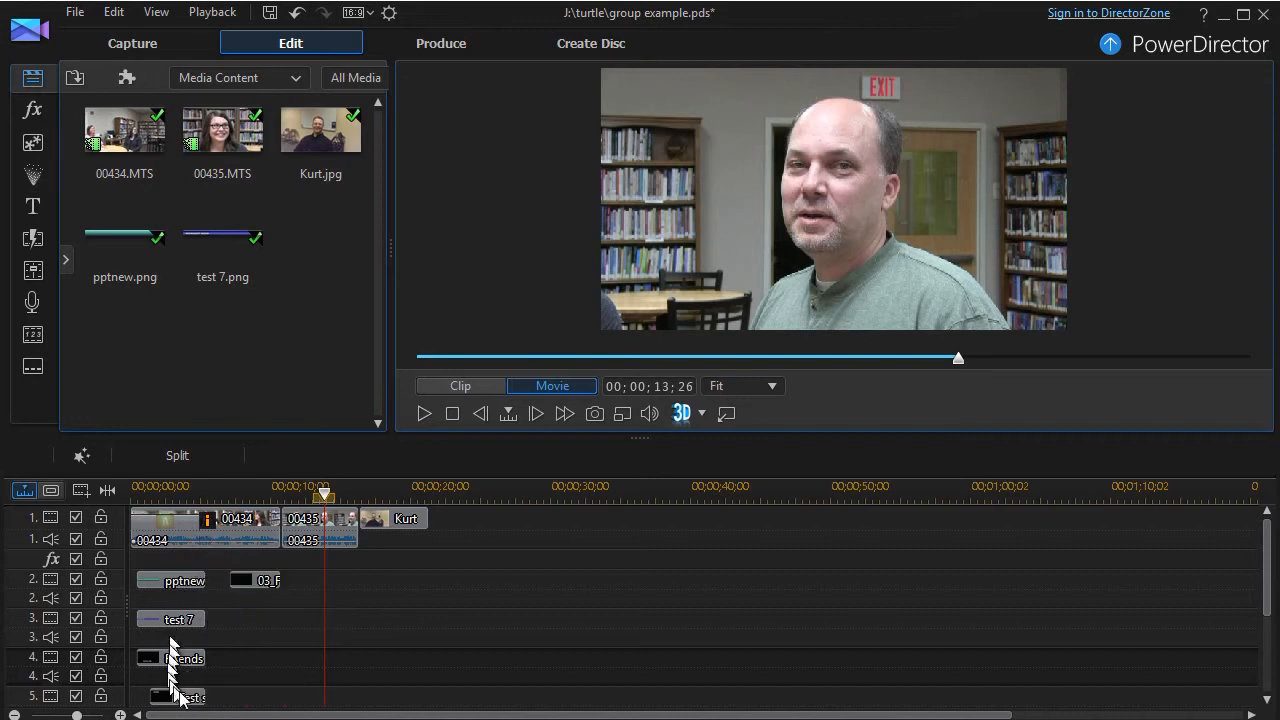
mouse_move(200, 584)
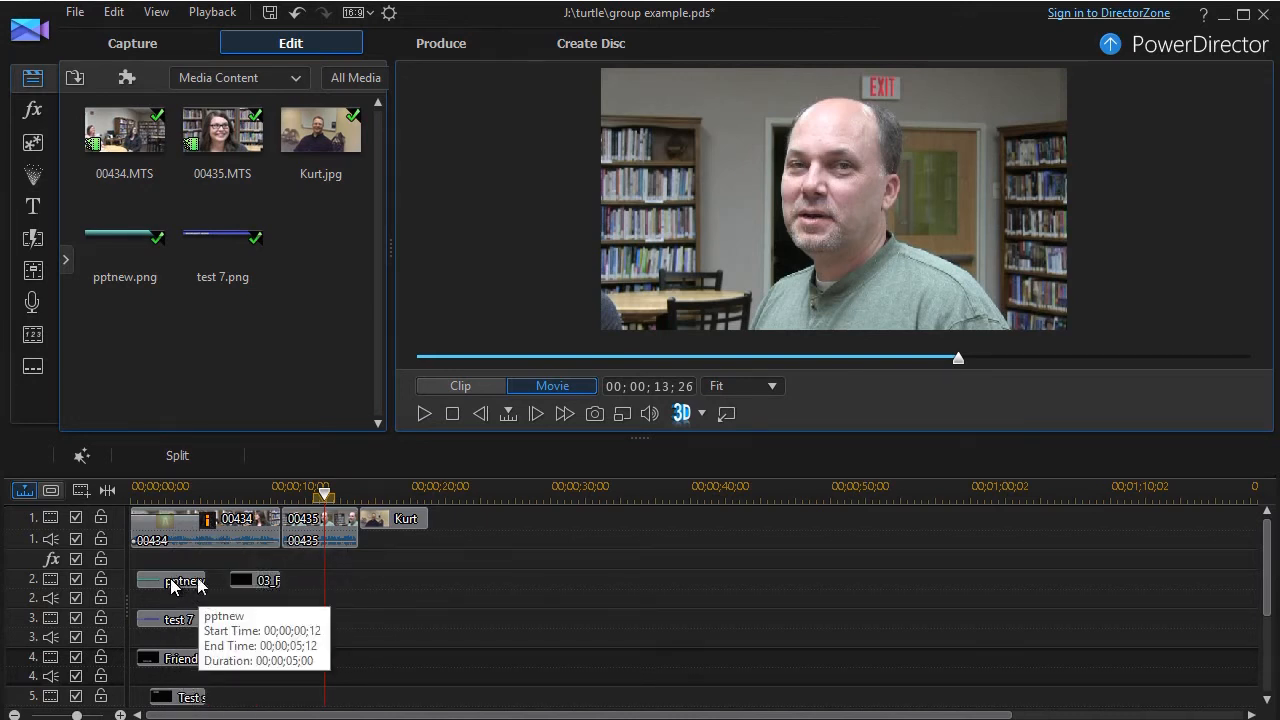
mouse_move(256, 580)
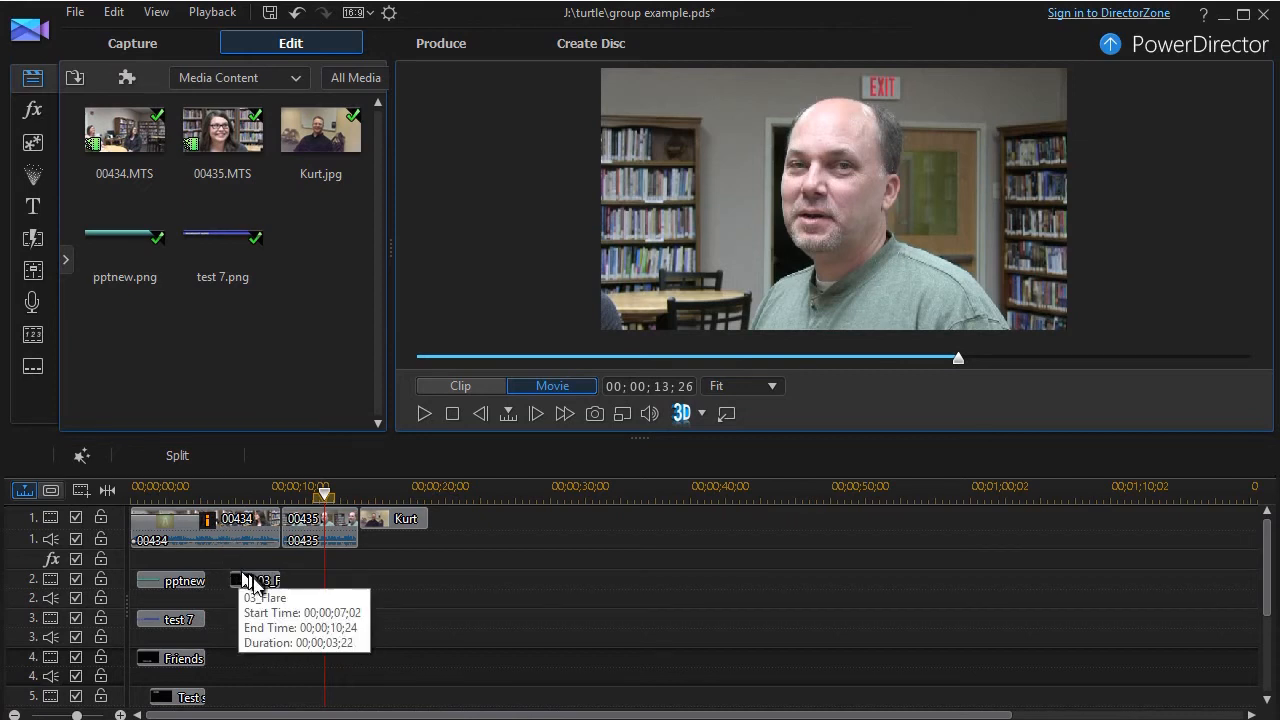
mouse_move(228, 592)
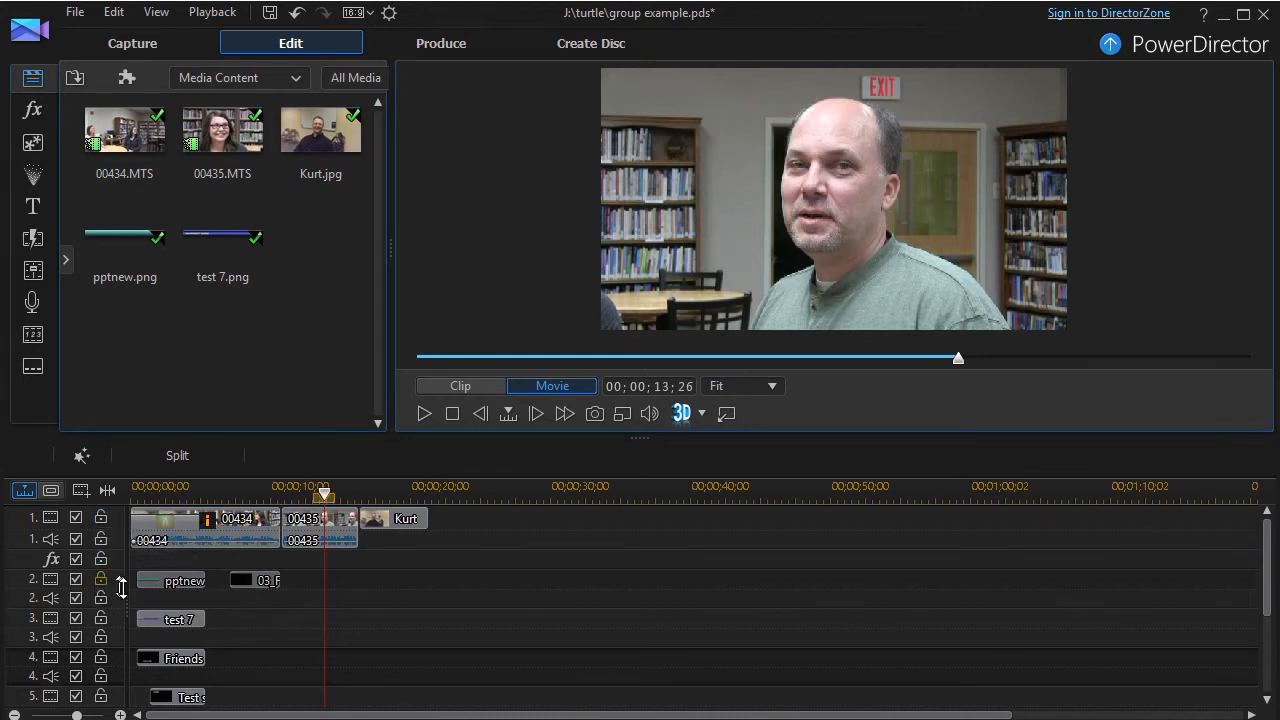
mouse_move(112, 588)
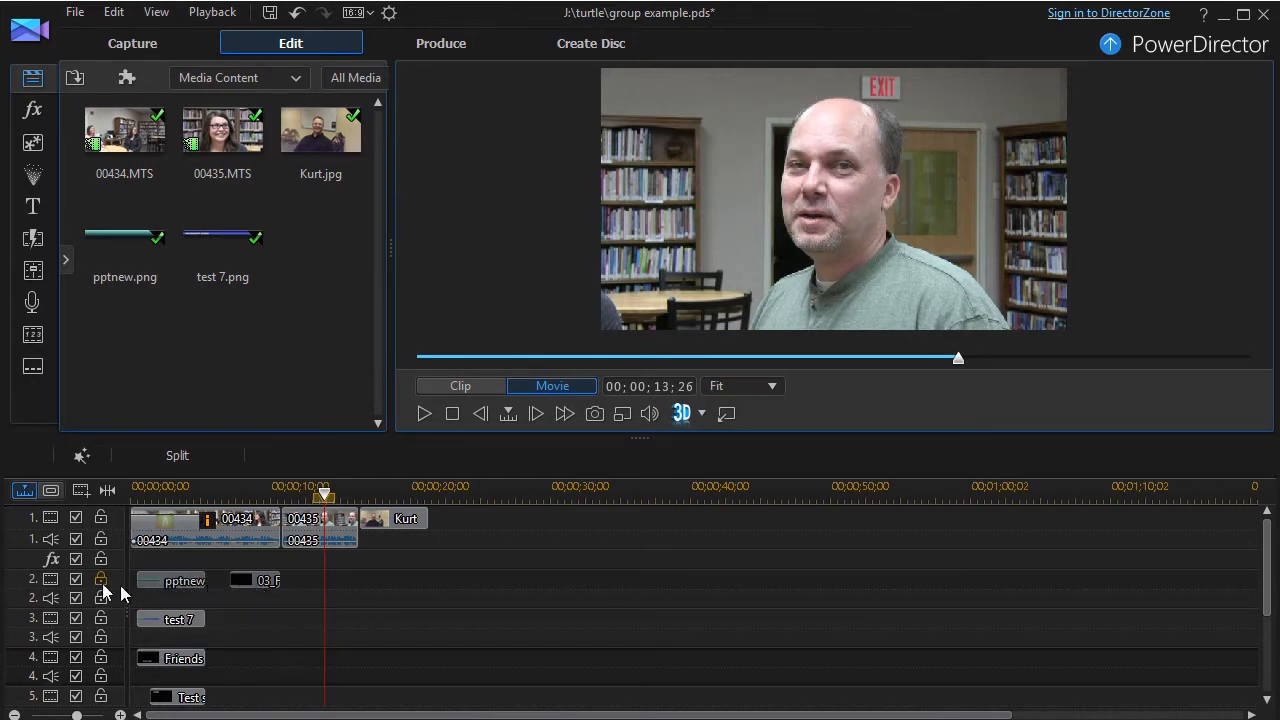
mouse_move(476, 592)
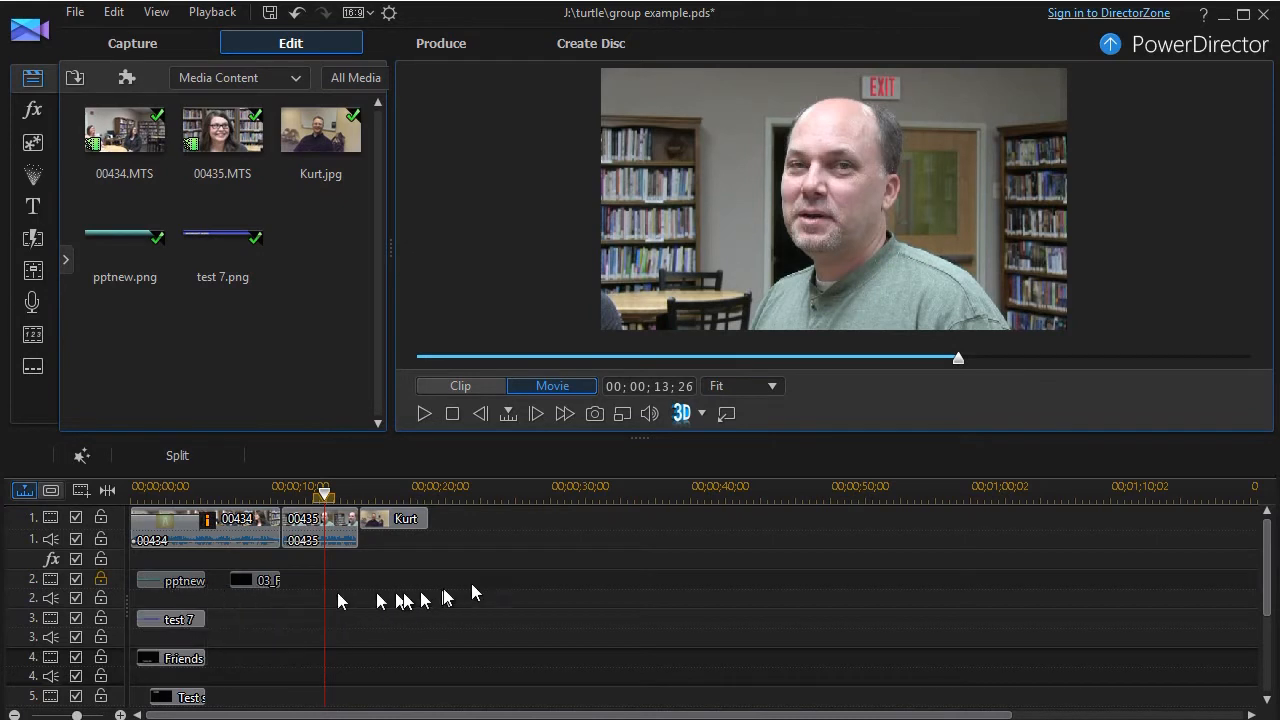
mouse_move(528, 590)
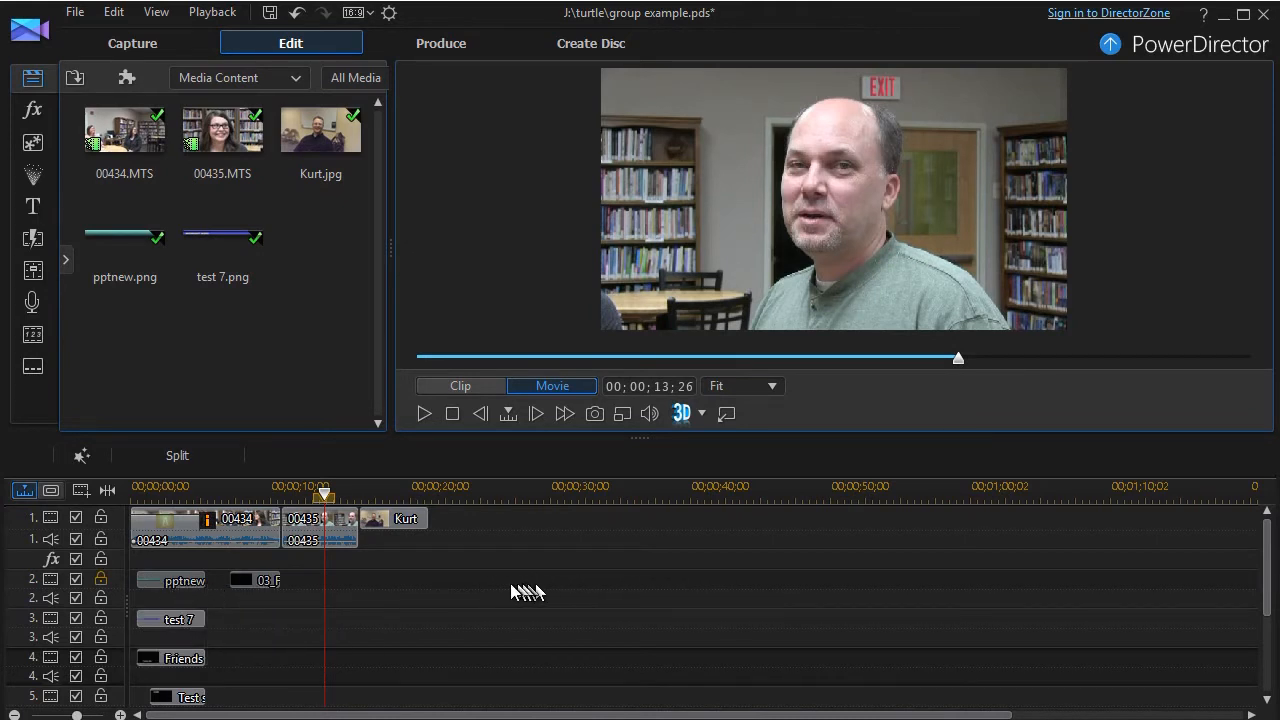
mouse_move(756, 586)
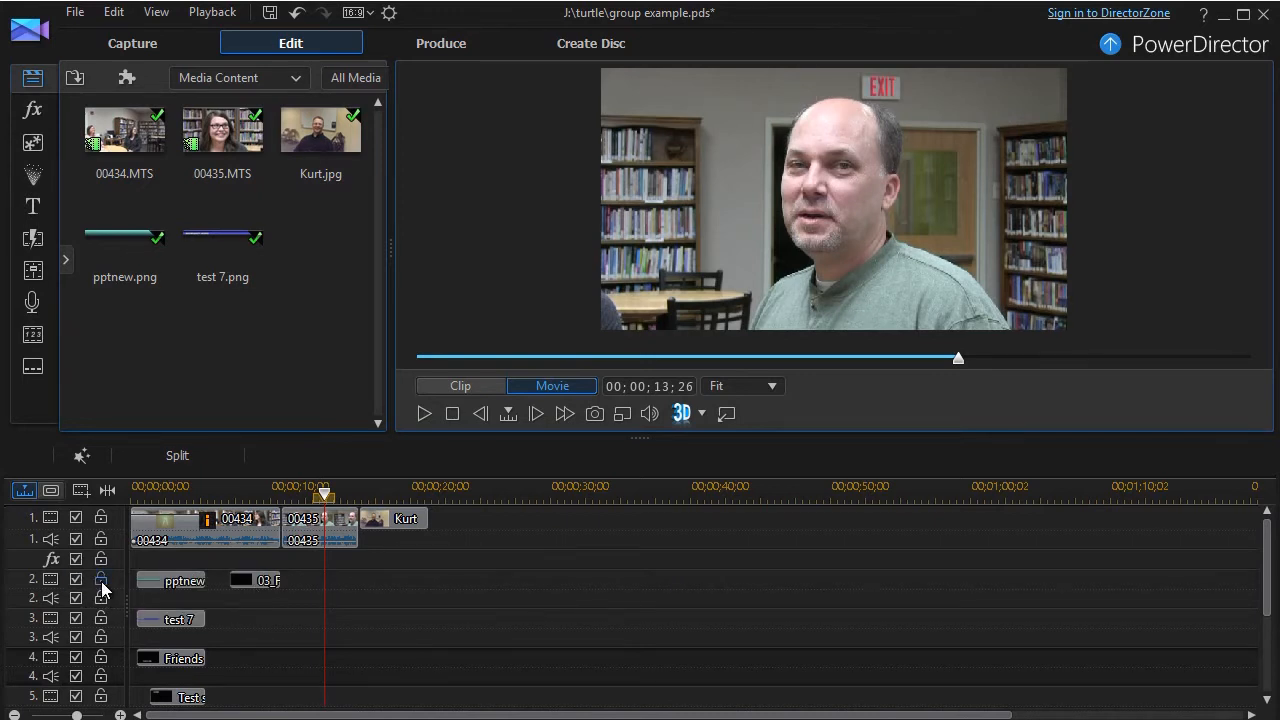
mouse_move(256, 580)
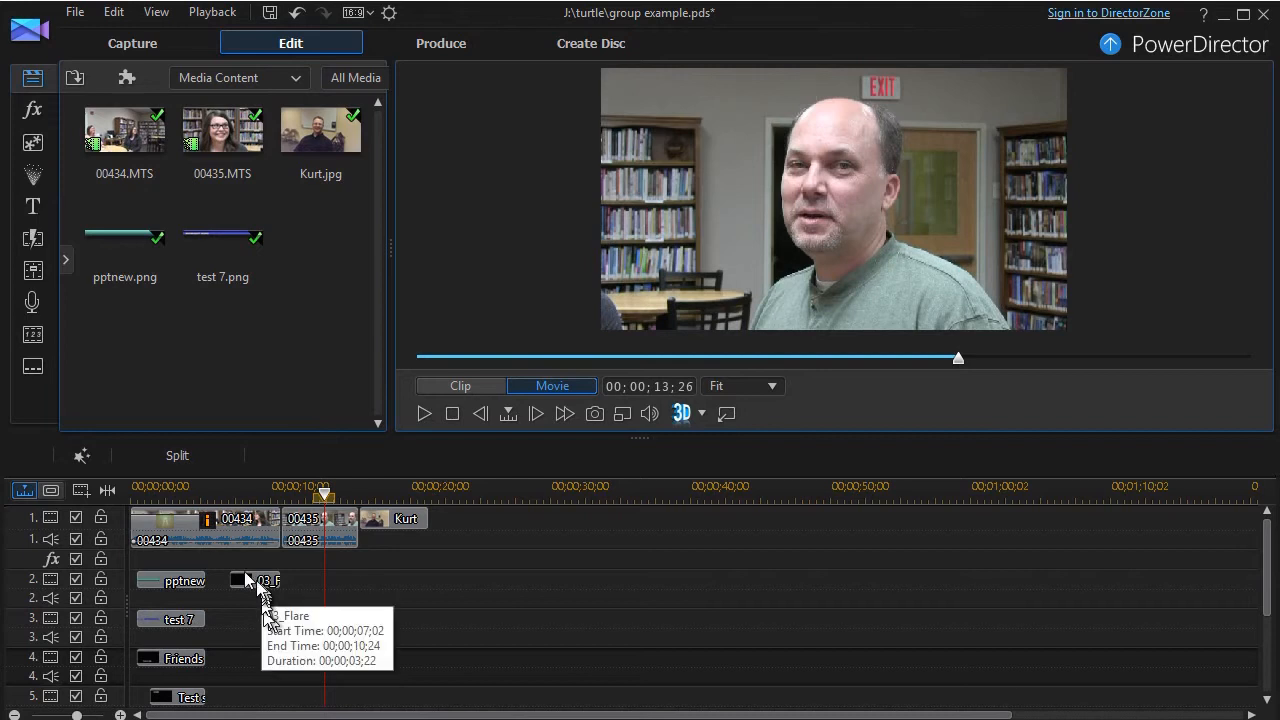
mouse_move(288, 644)
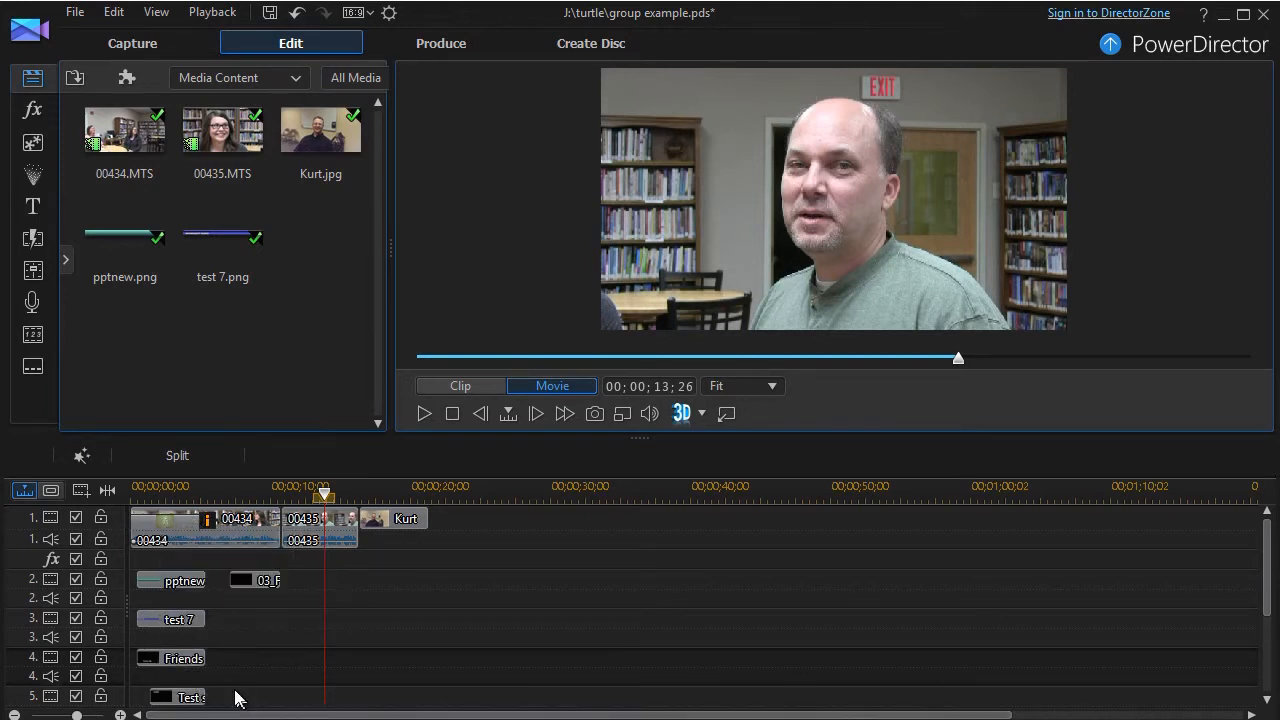
mouse_move(260, 684)
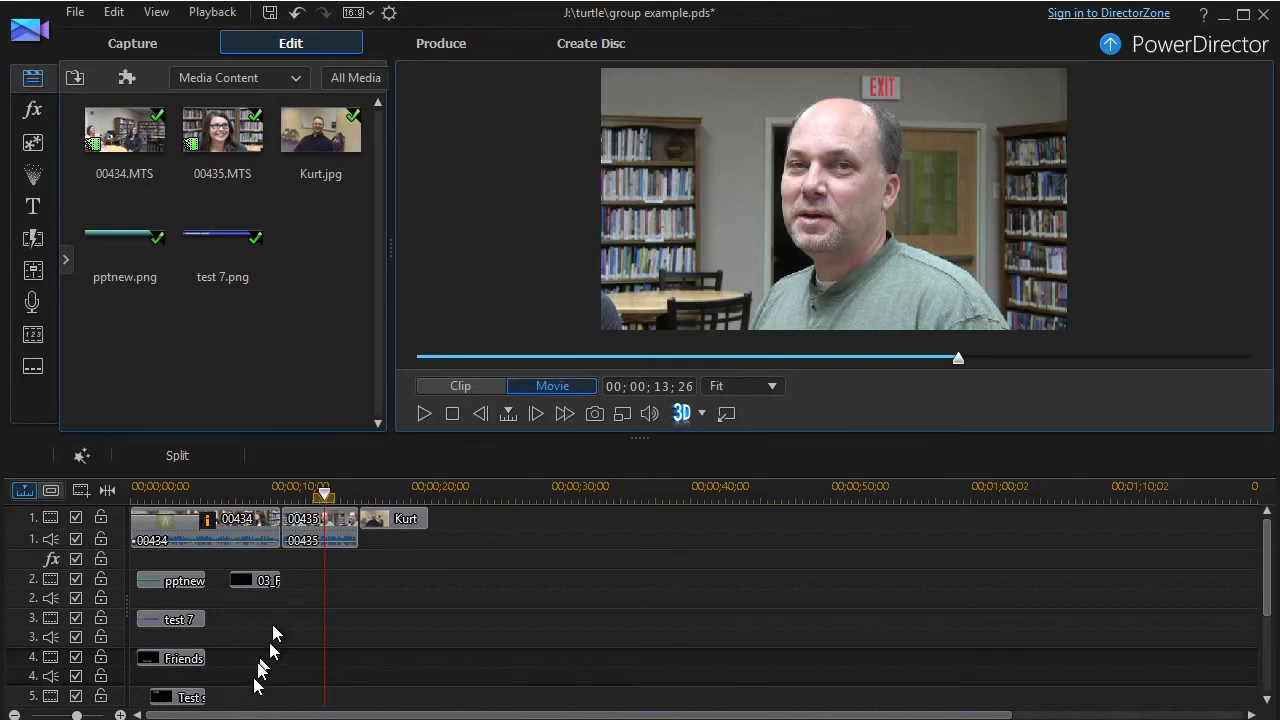
mouse_move(250, 696)
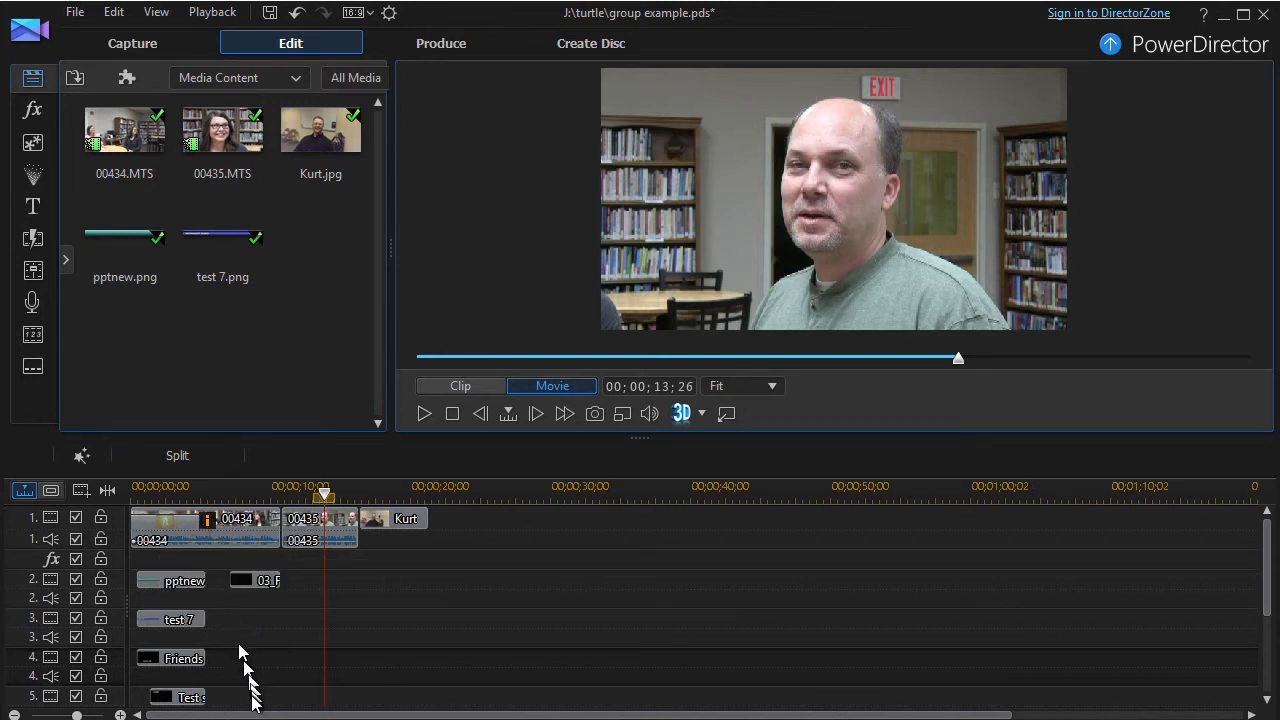
mouse_move(260, 704)
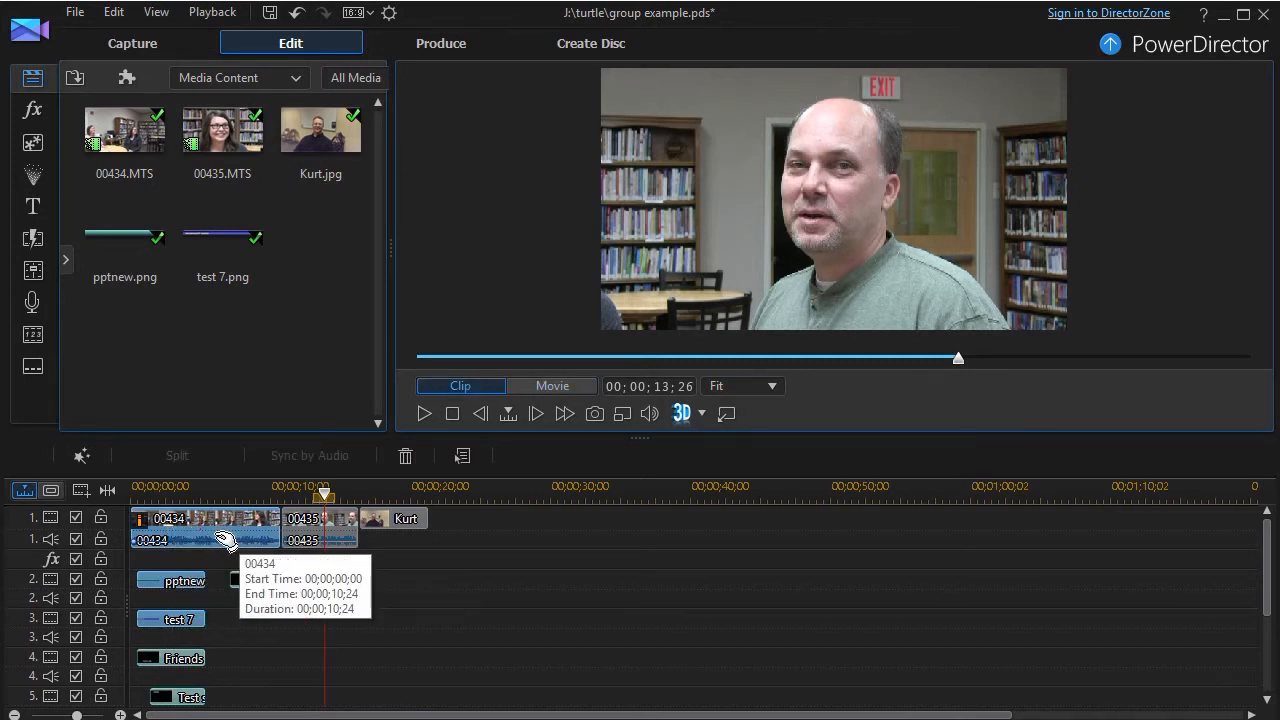
right_click(210, 524)
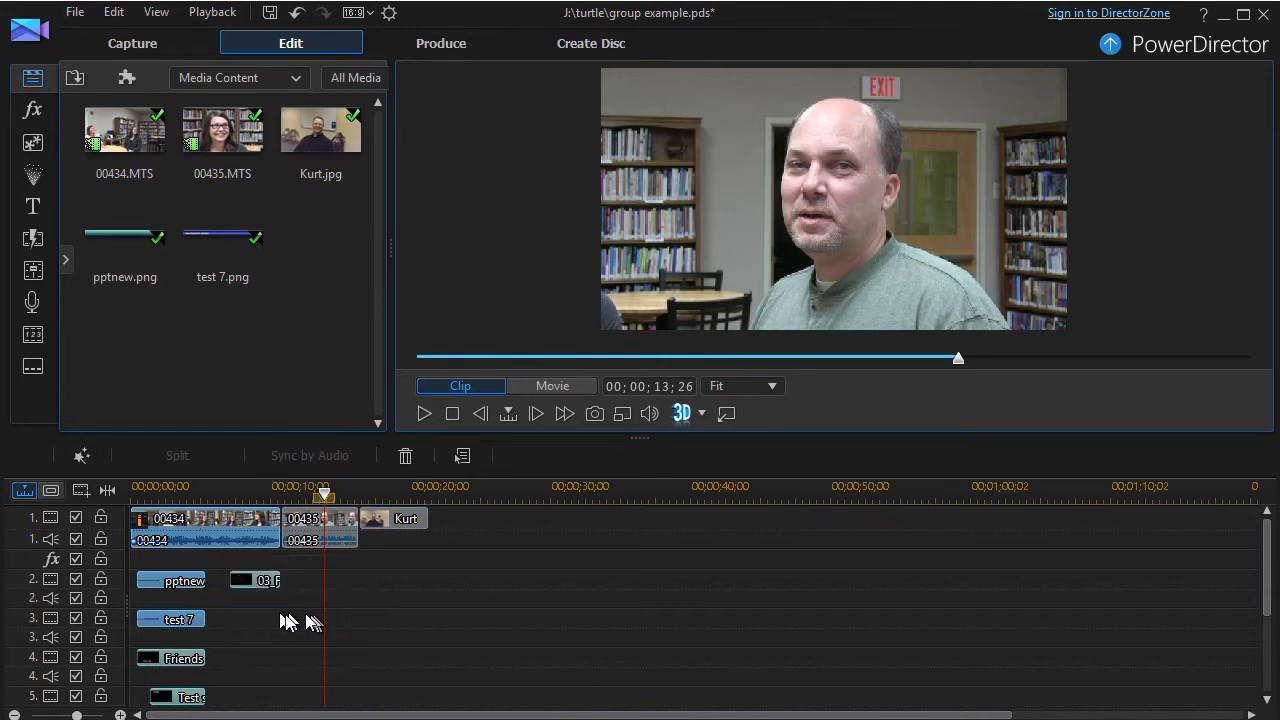
click(552, 384)
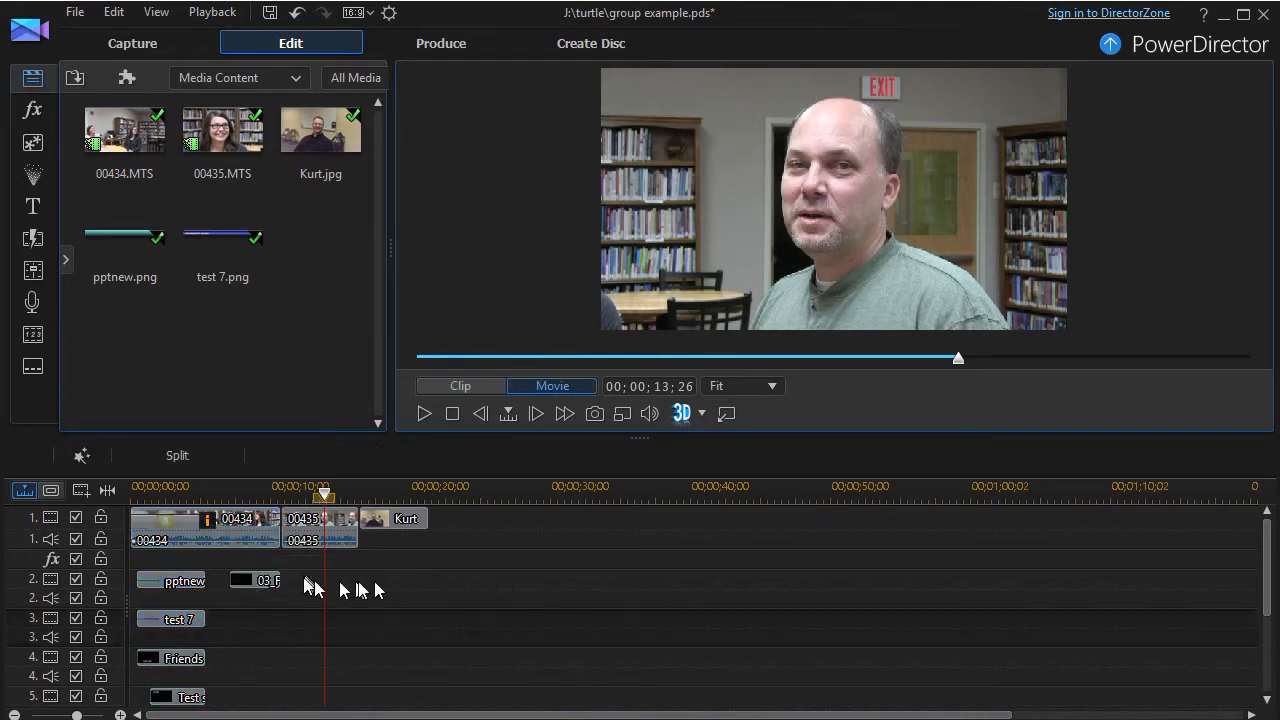
mouse_move(184, 582)
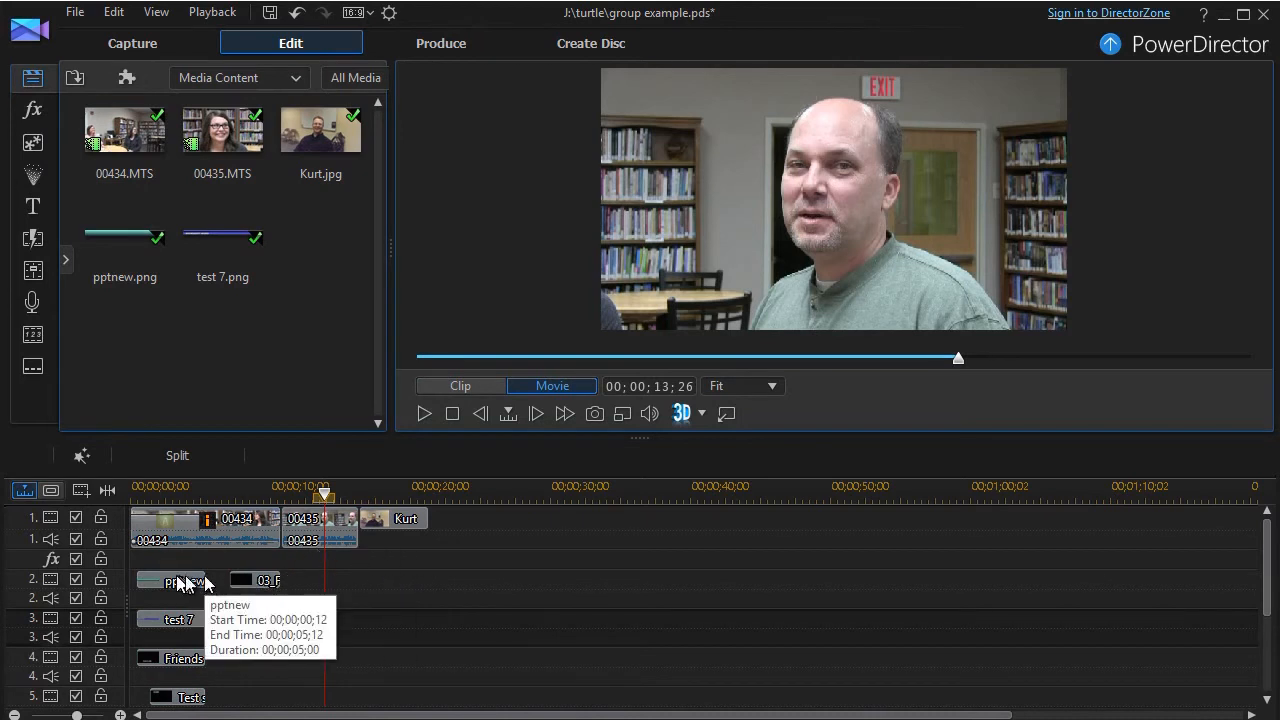
click(256, 580)
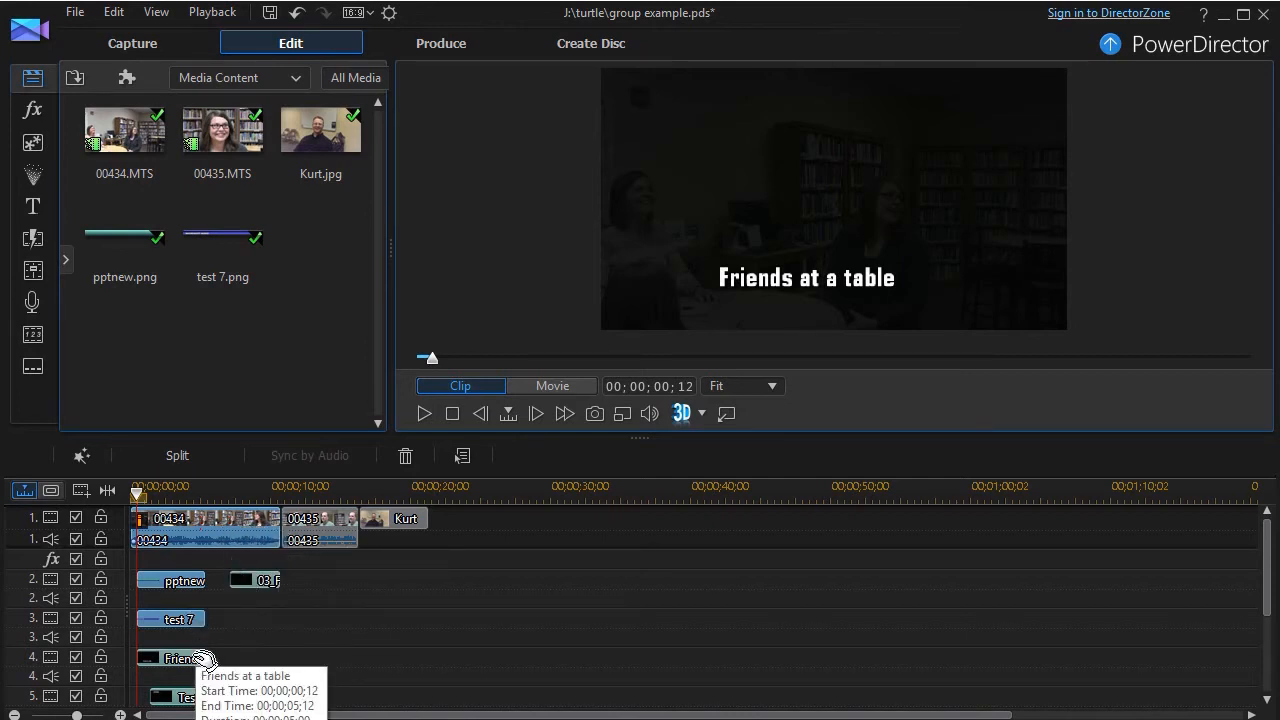
mouse_move(190, 580)
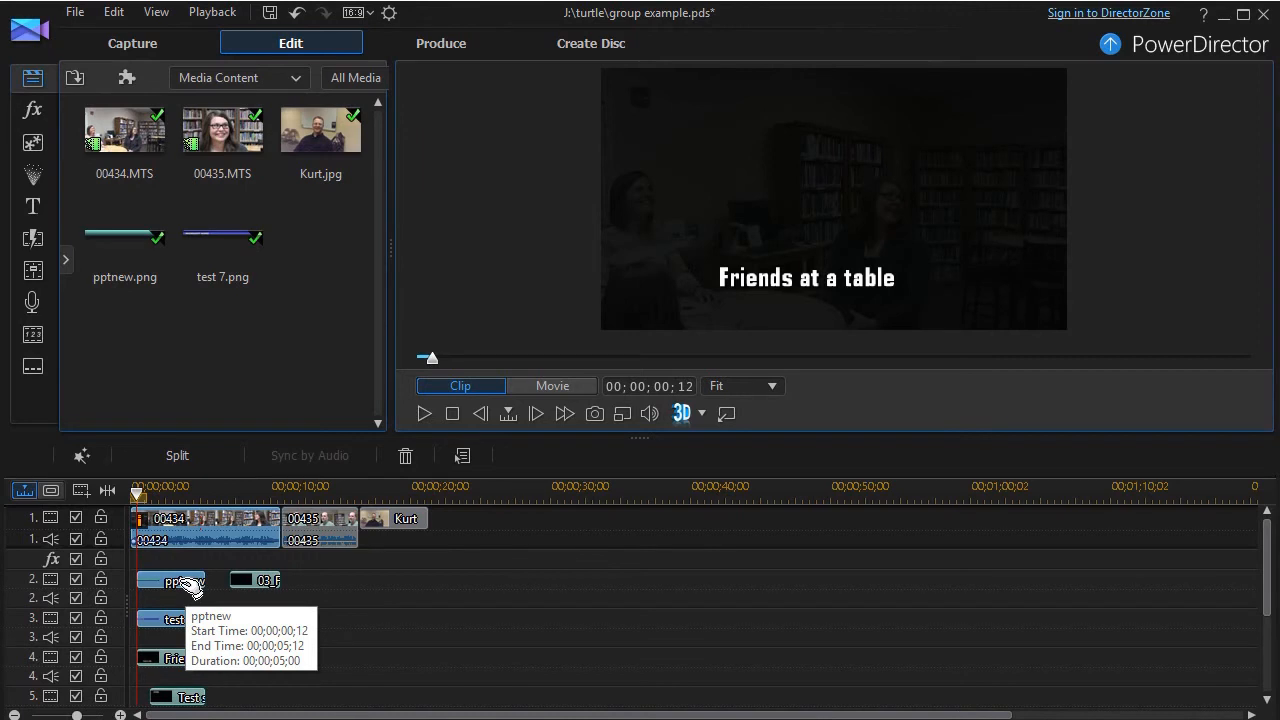
mouse_move(250, 620)
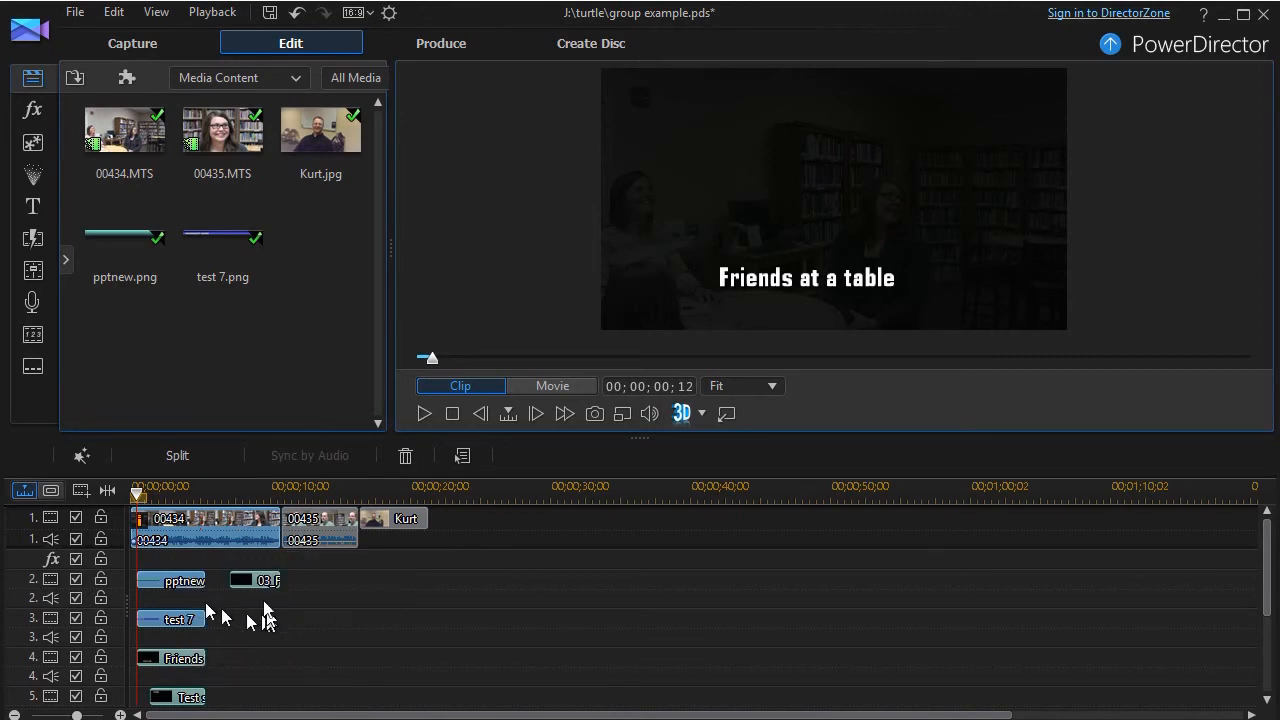
mouse_move(240, 538)
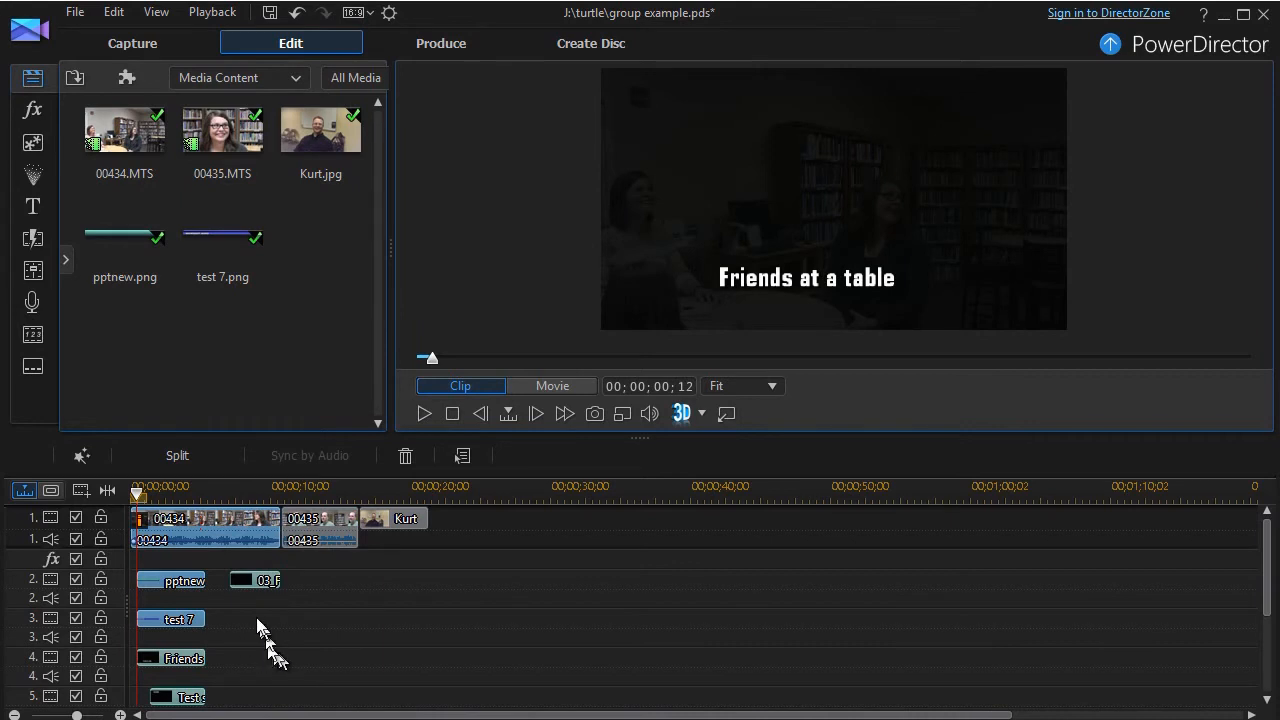
mouse_move(224, 530)
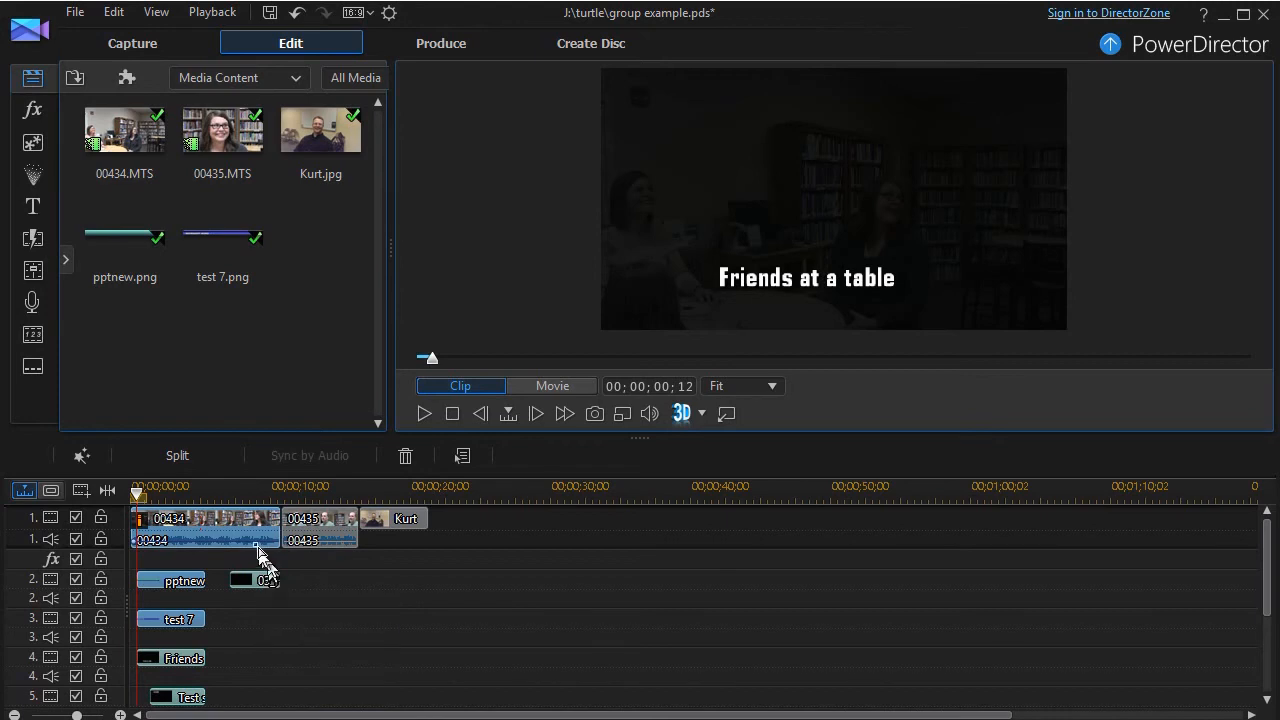
mouse_move(236, 536)
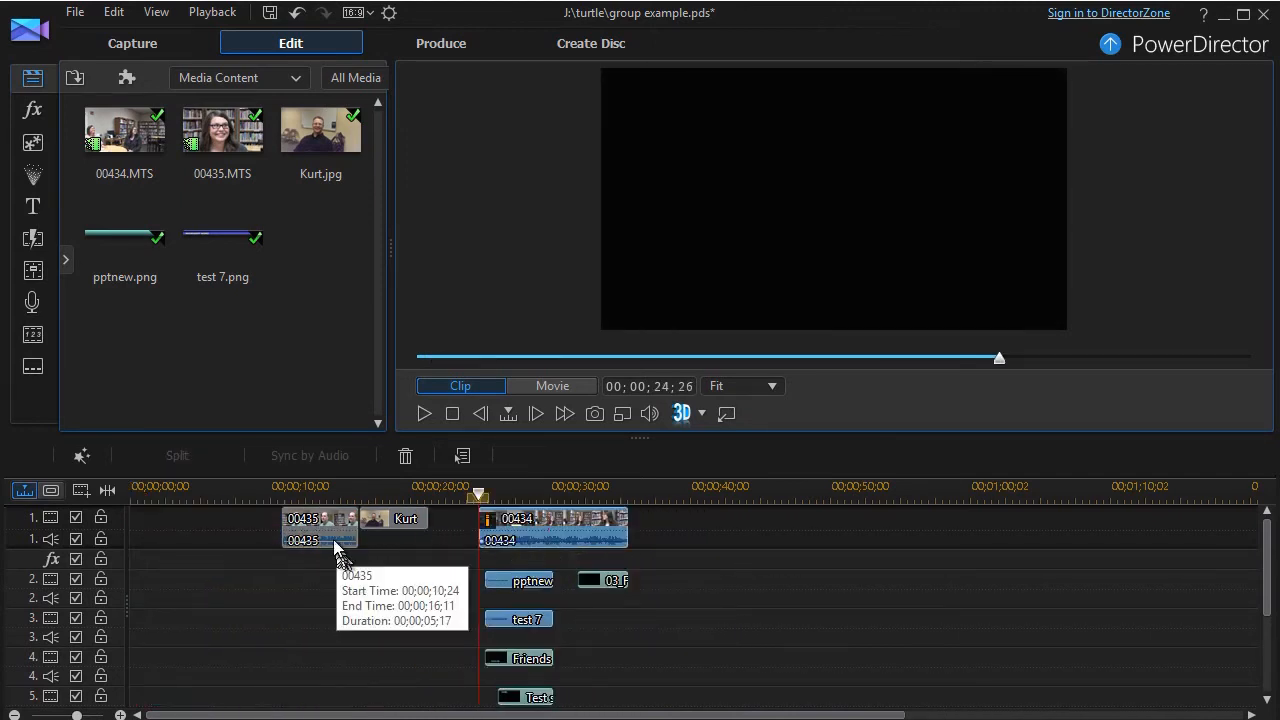
Pick up the 00435 clip to move it toward the start of the timeline
click(404, 518)
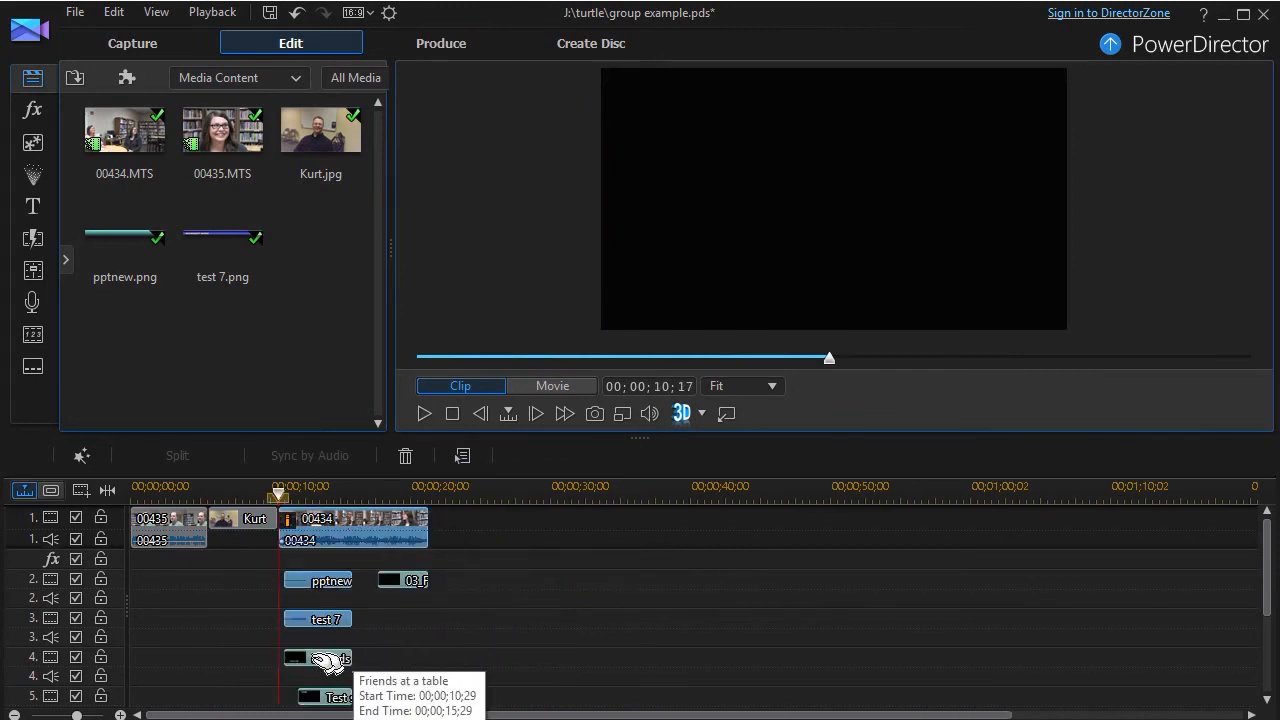
mouse_move(192, 612)
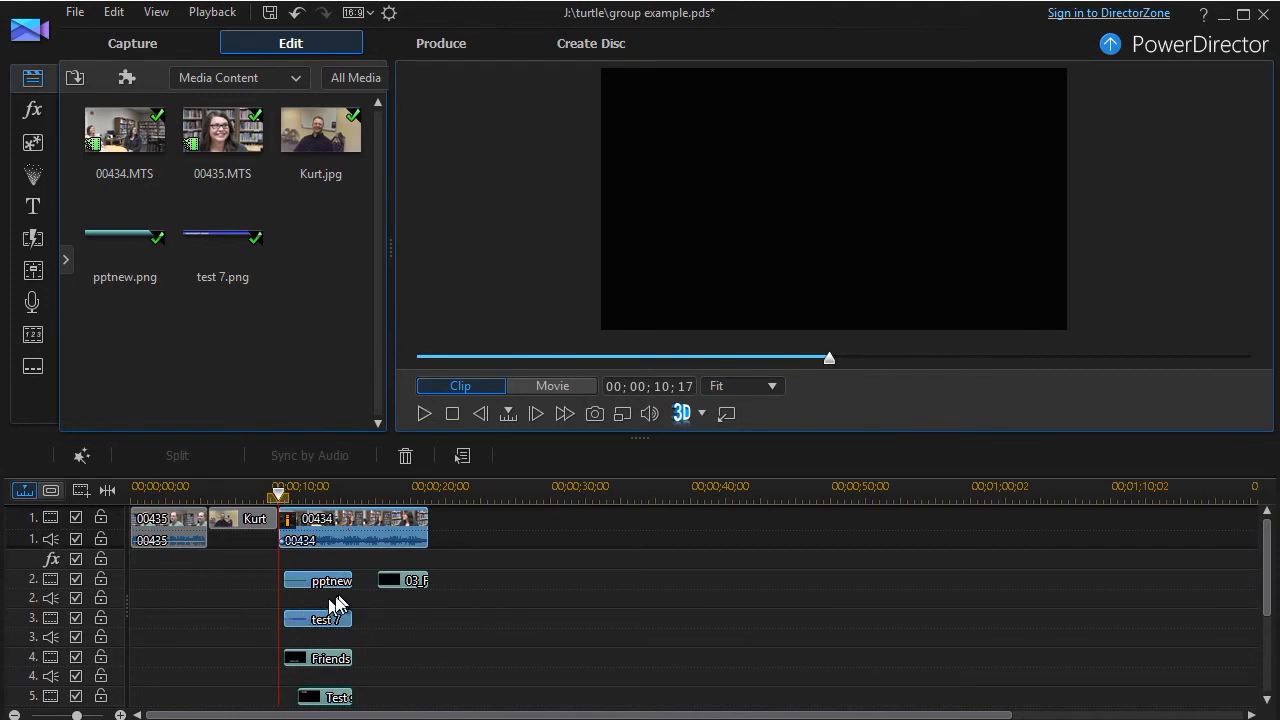
mouse_move(318, 620)
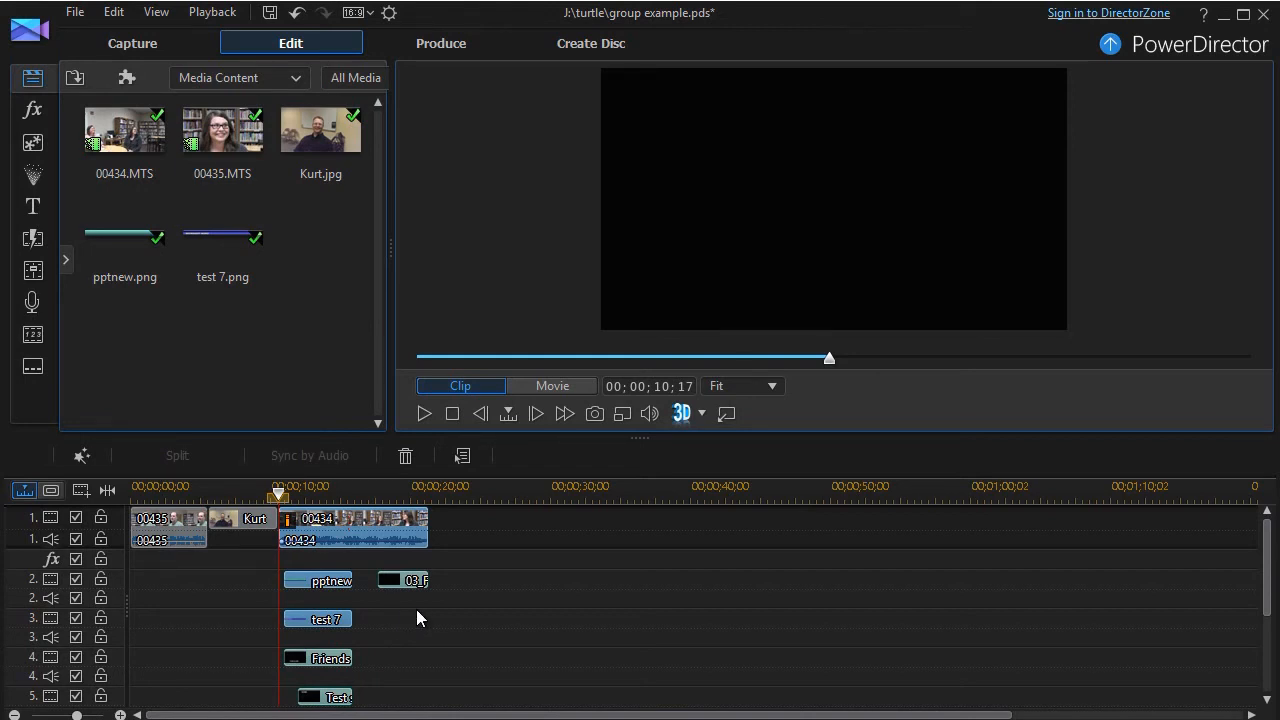
mouse_move(396, 548)
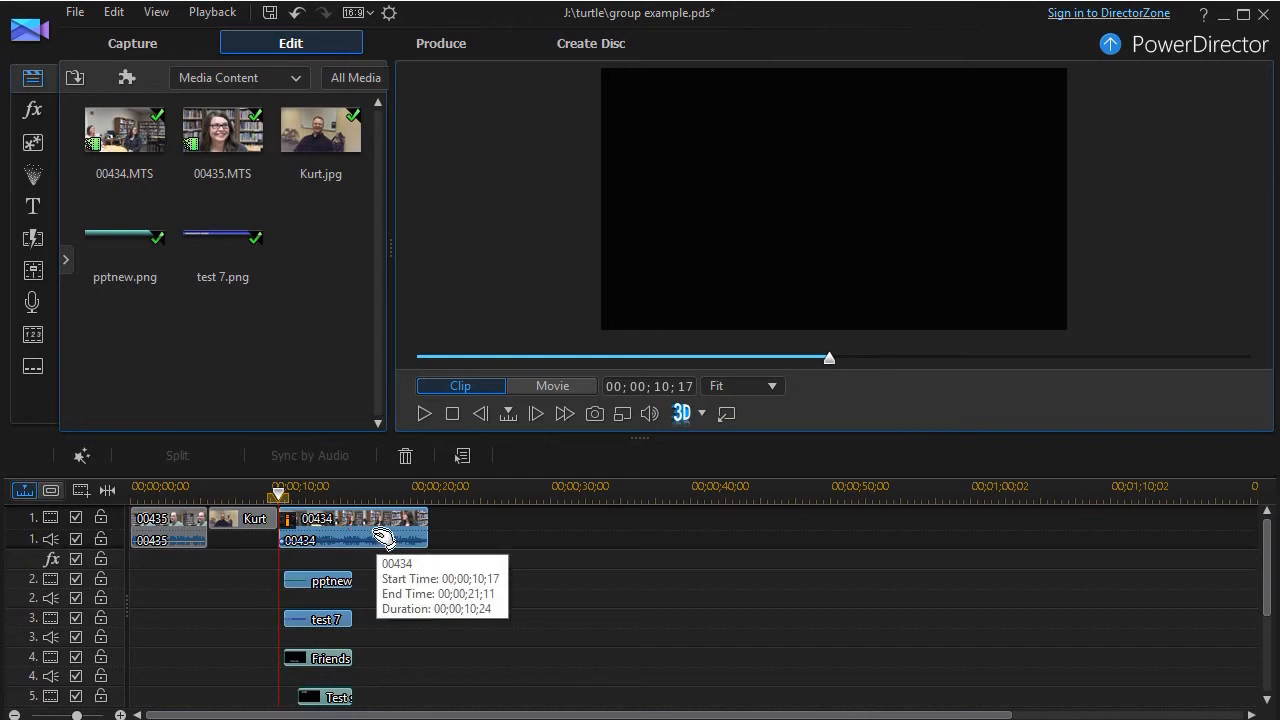
mouse_move(402, 540)
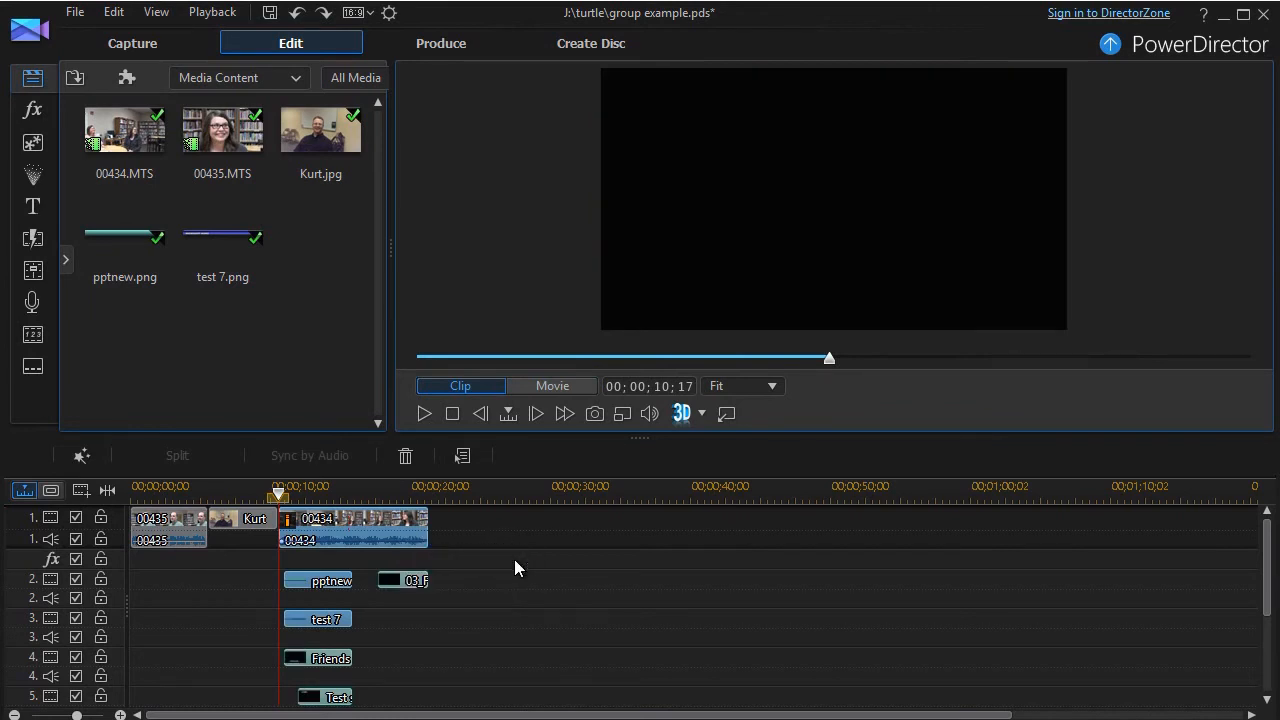
mouse_move(460, 616)
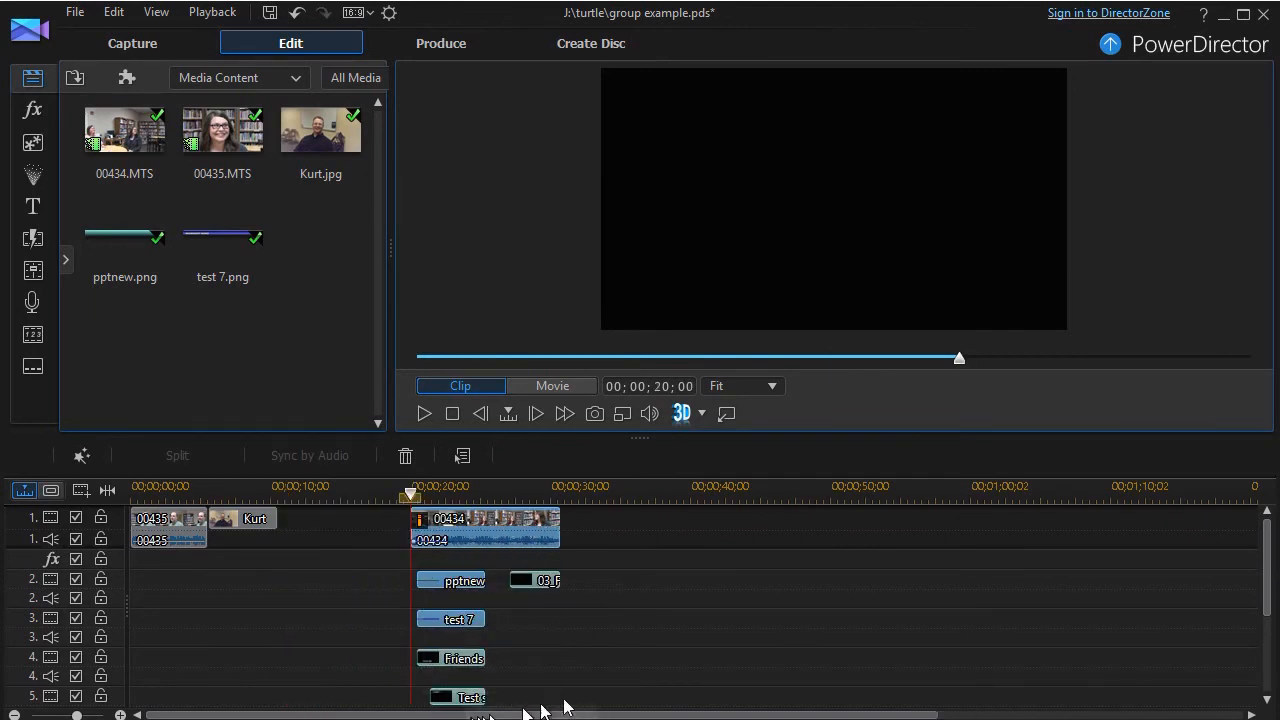
mouse_move(544, 670)
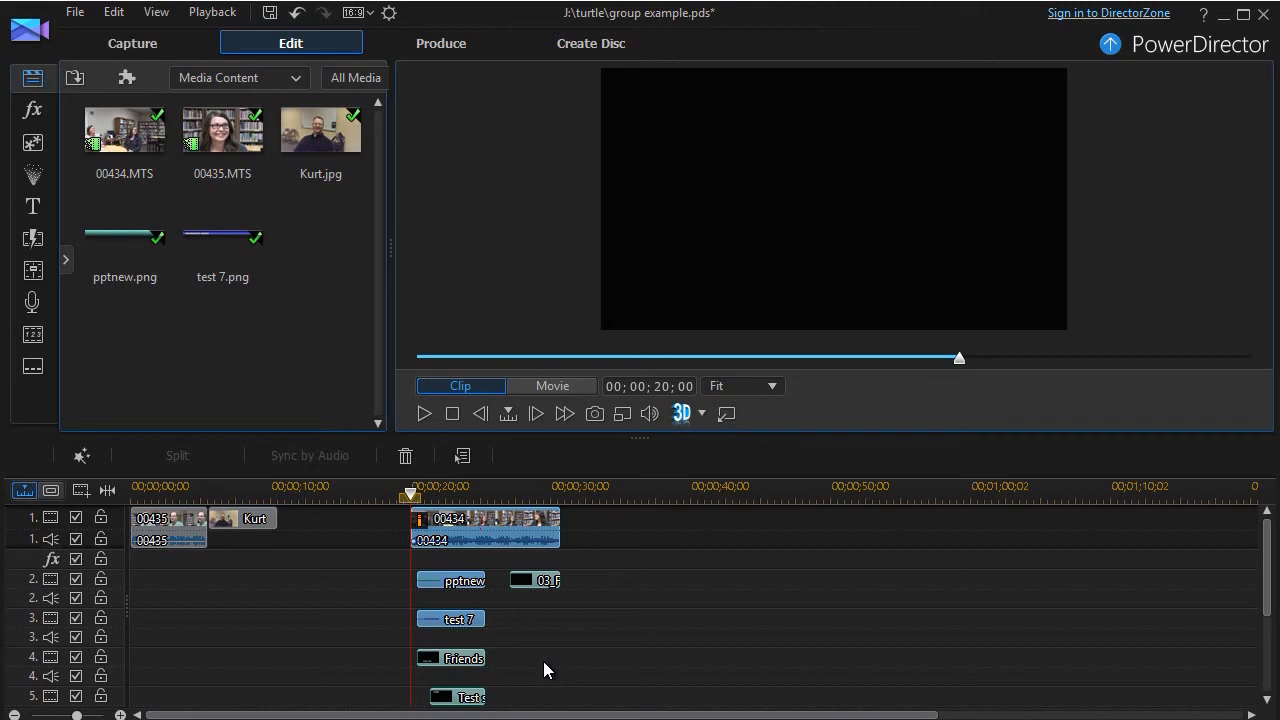
mouse_move(552, 548)
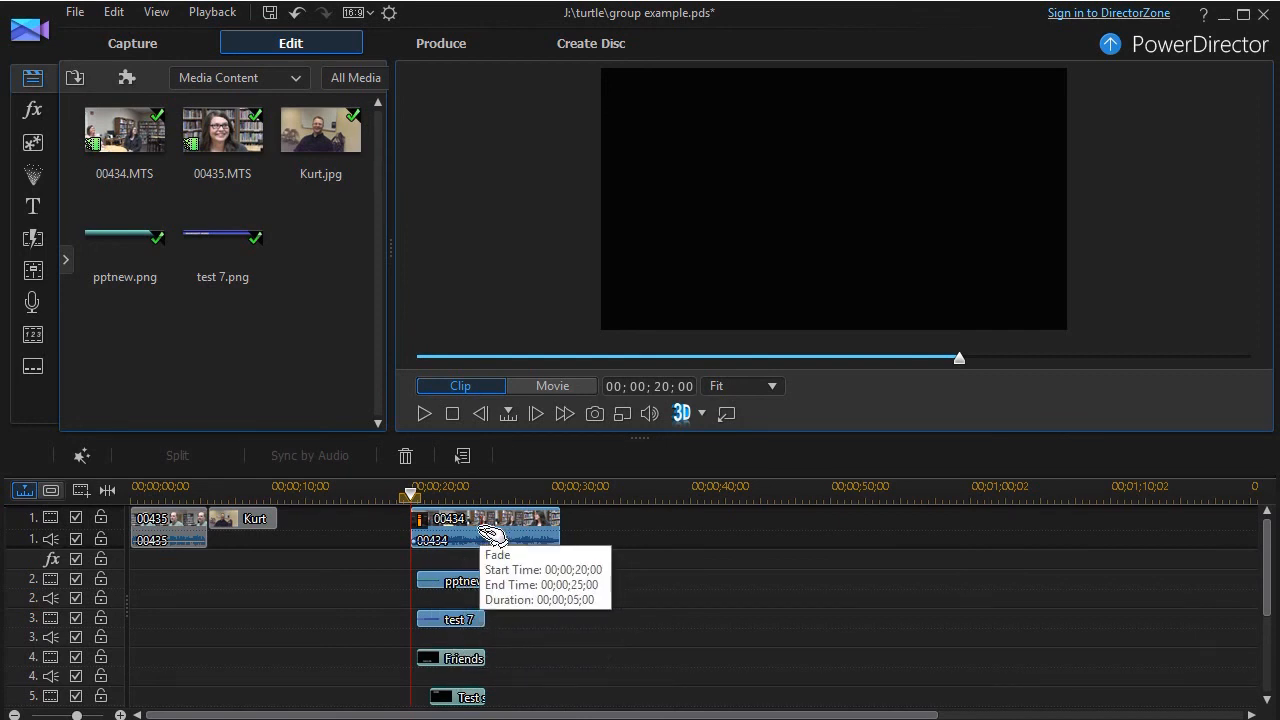
Ungroup the clips at 00:00:20 via Ungroup Objects so they select individually
click(552, 386)
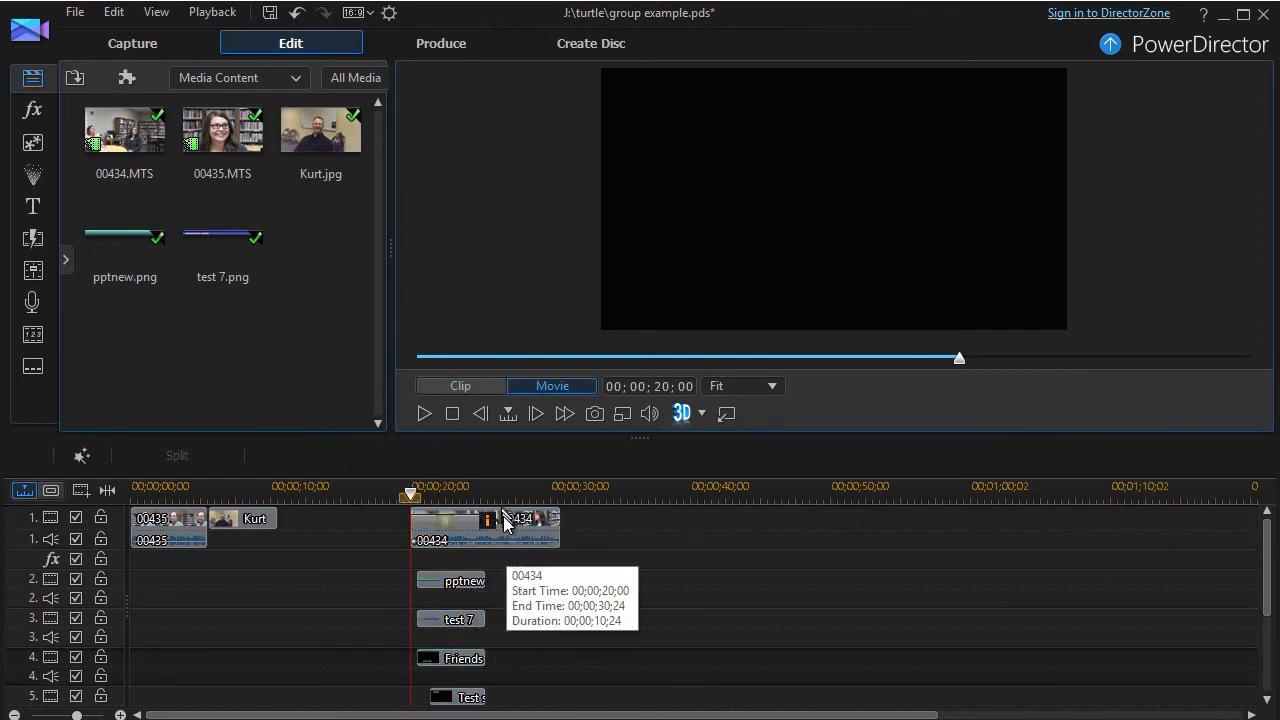
right_click(484, 528)
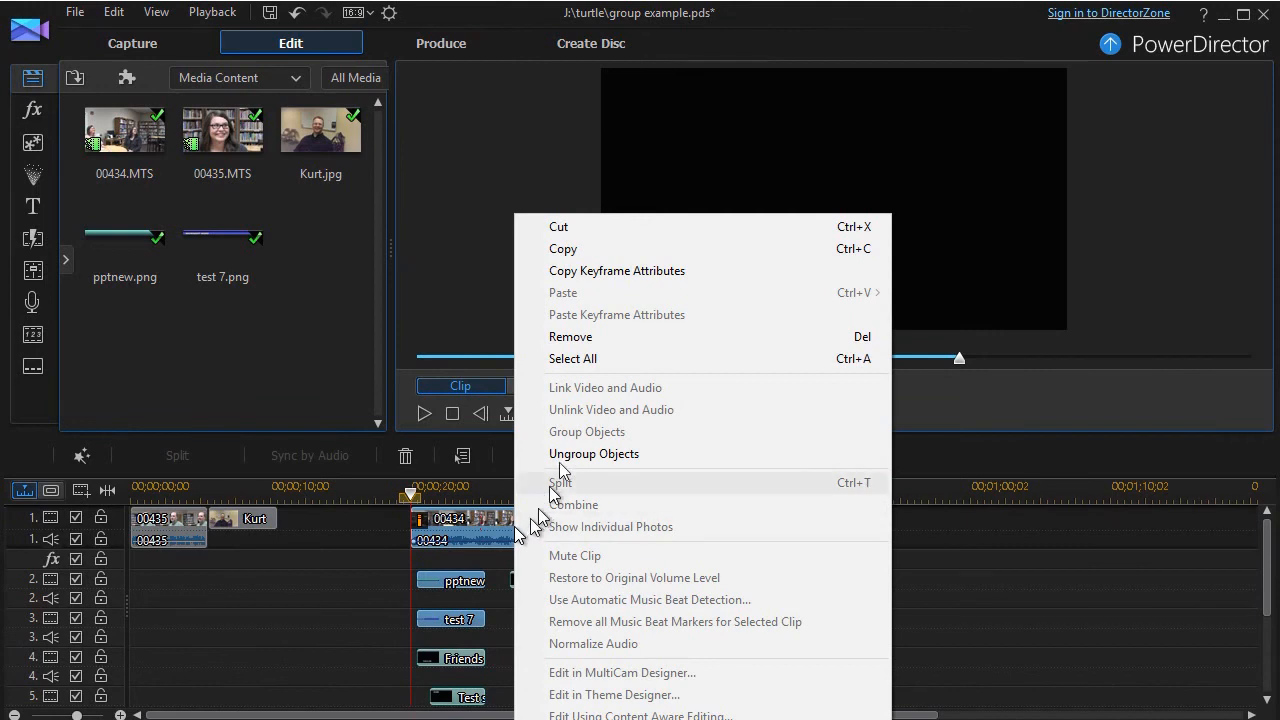
click(594, 452)
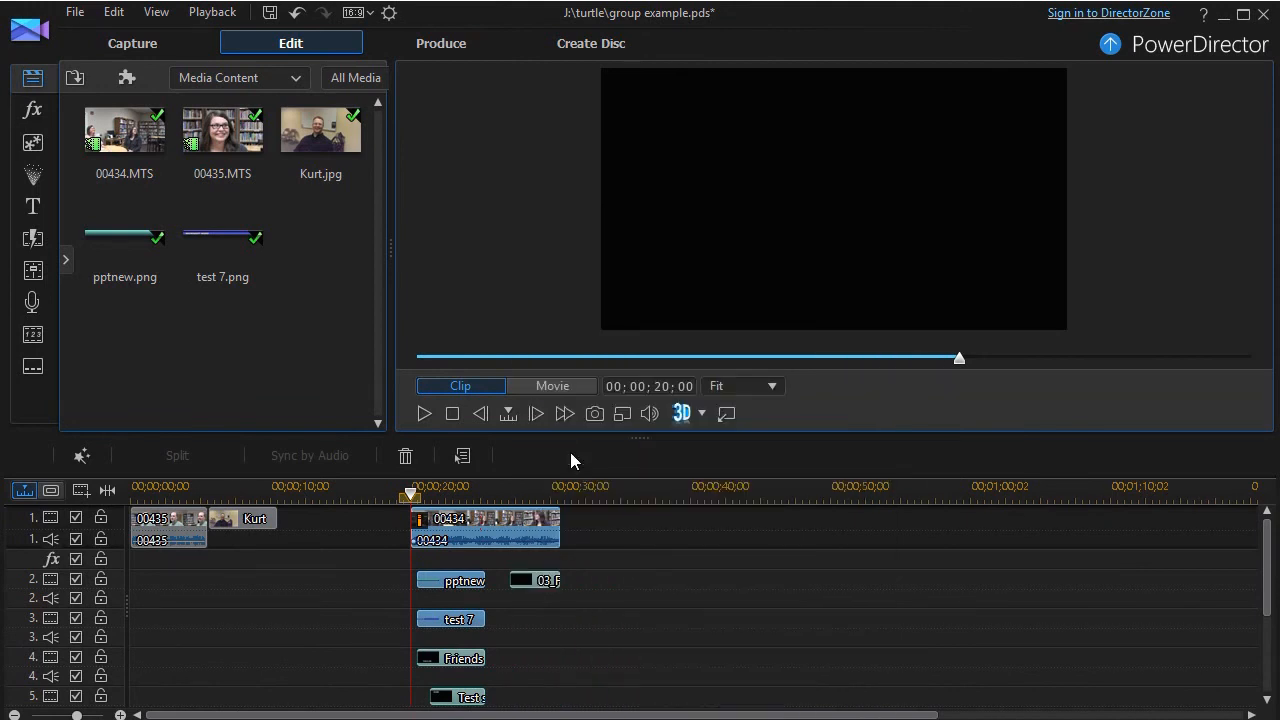
click(532, 580)
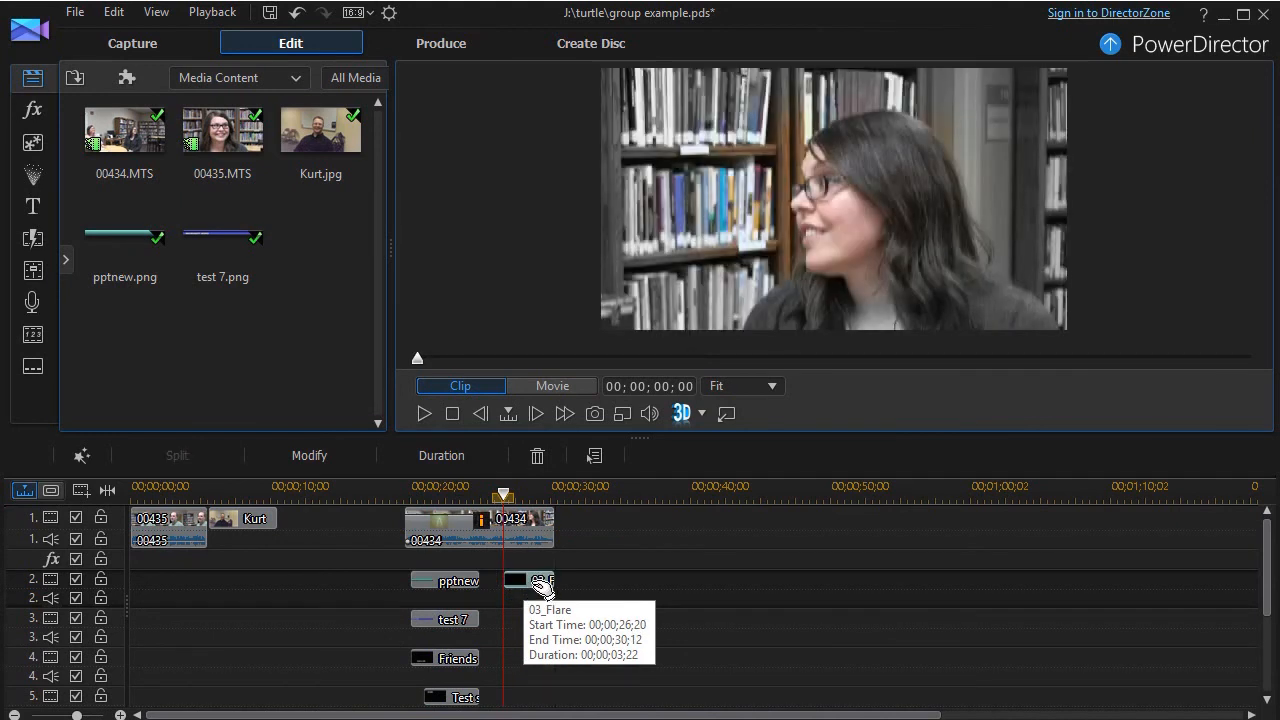
mouse_move(536, 696)
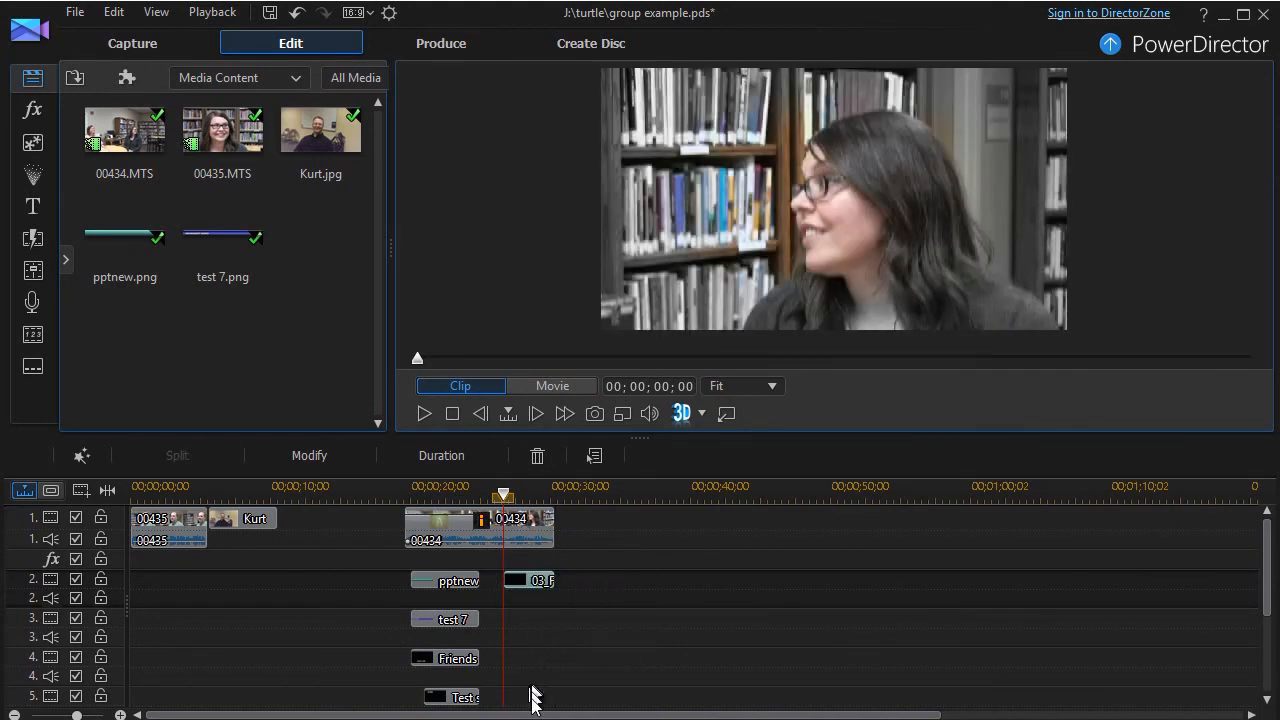
Regroup the clips with Group Objects and drag them later so 00434 starts at 00:00:21;22
click(552, 384)
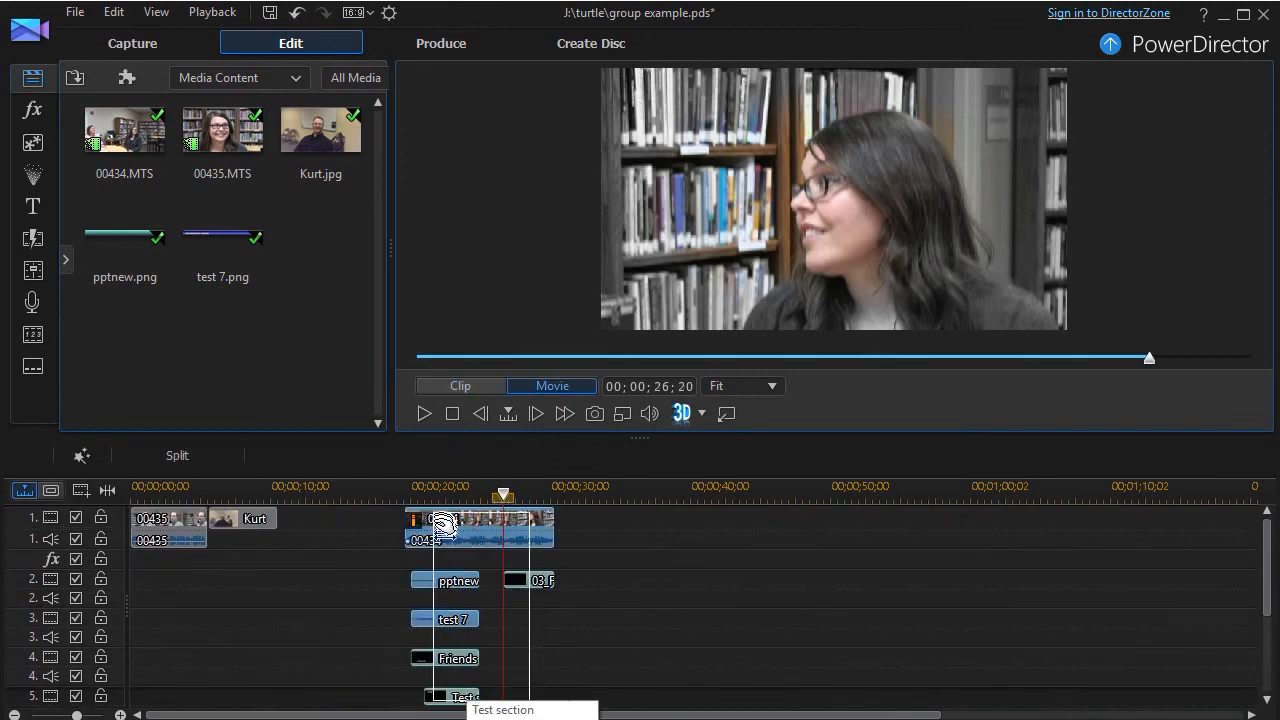
right_click(480, 530)
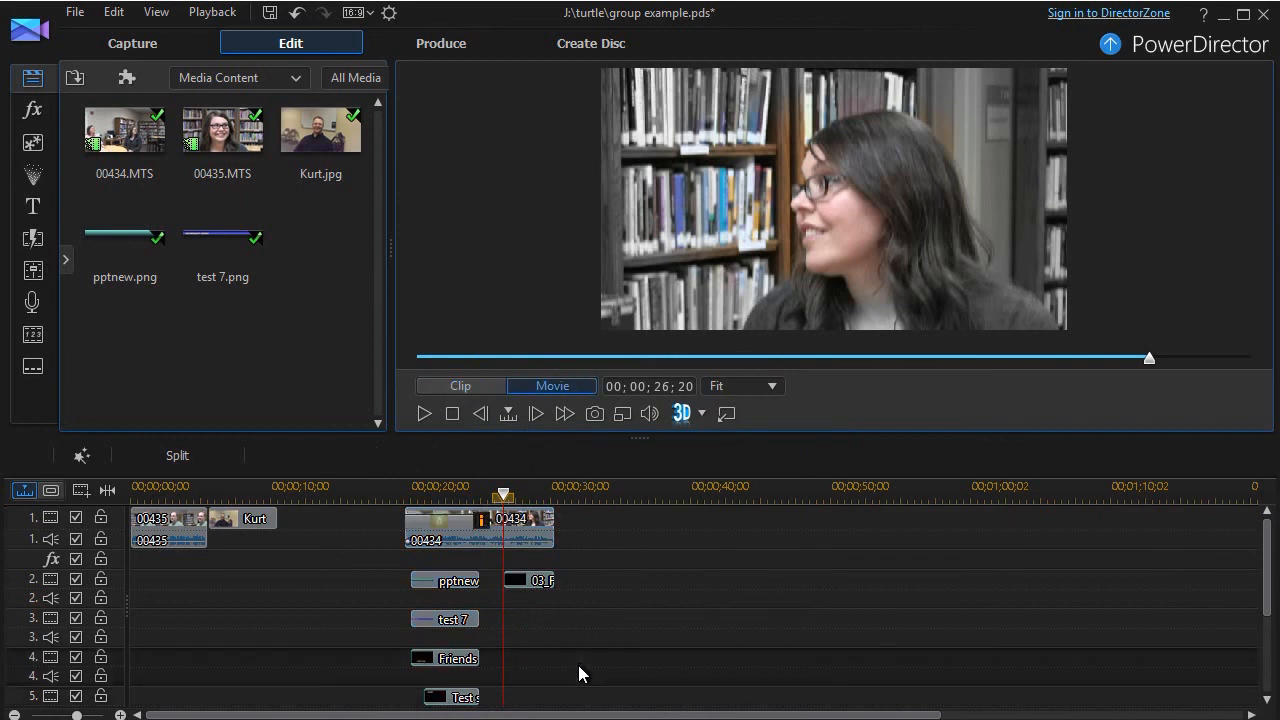
mouse_move(530, 540)
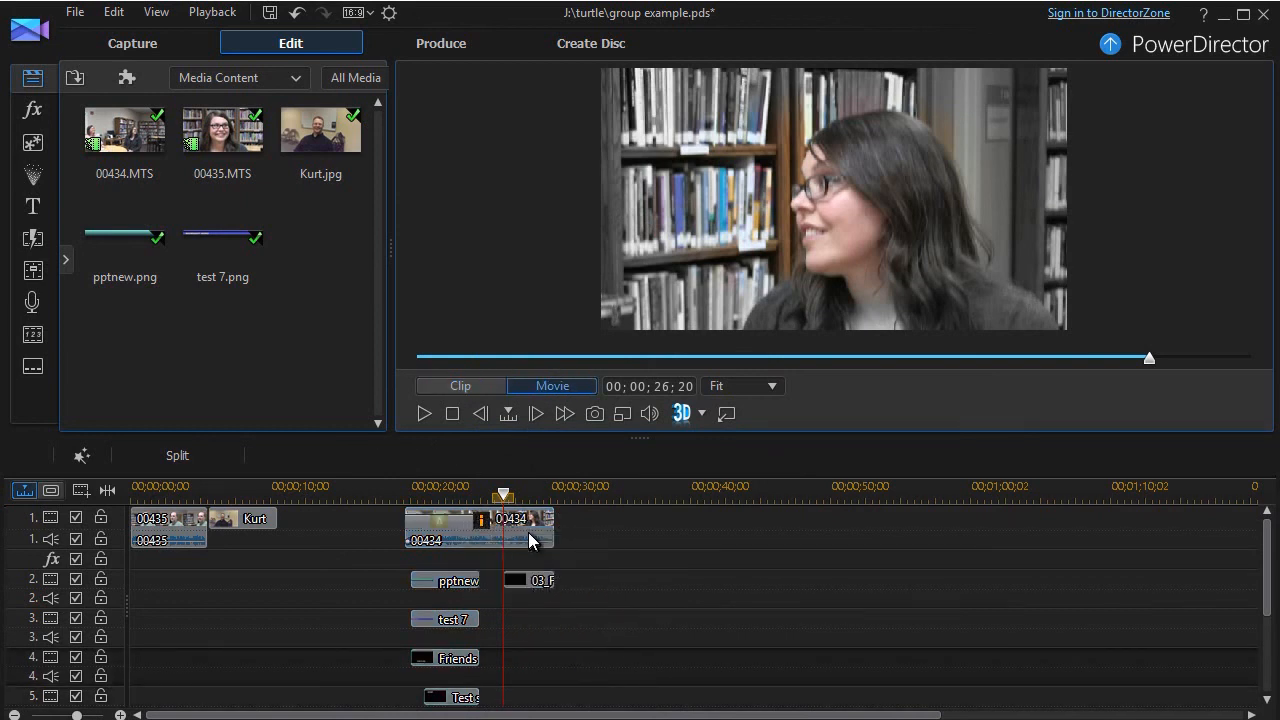
click(504, 524)
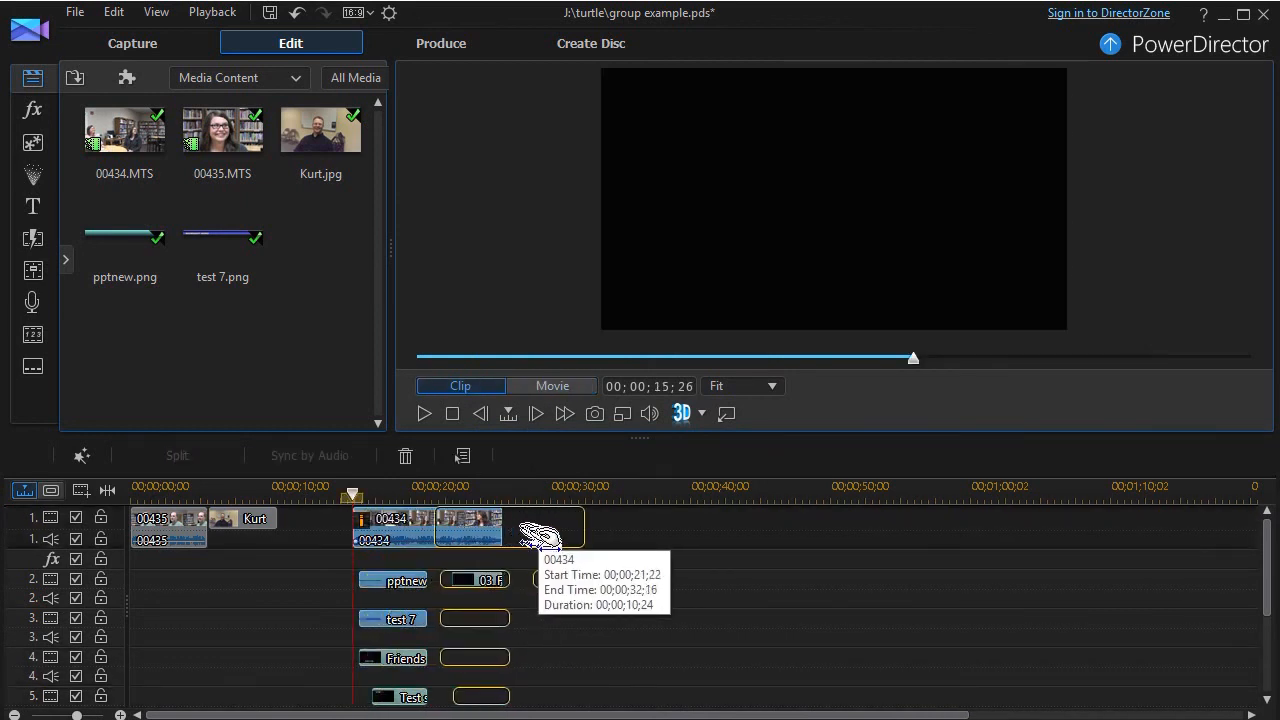